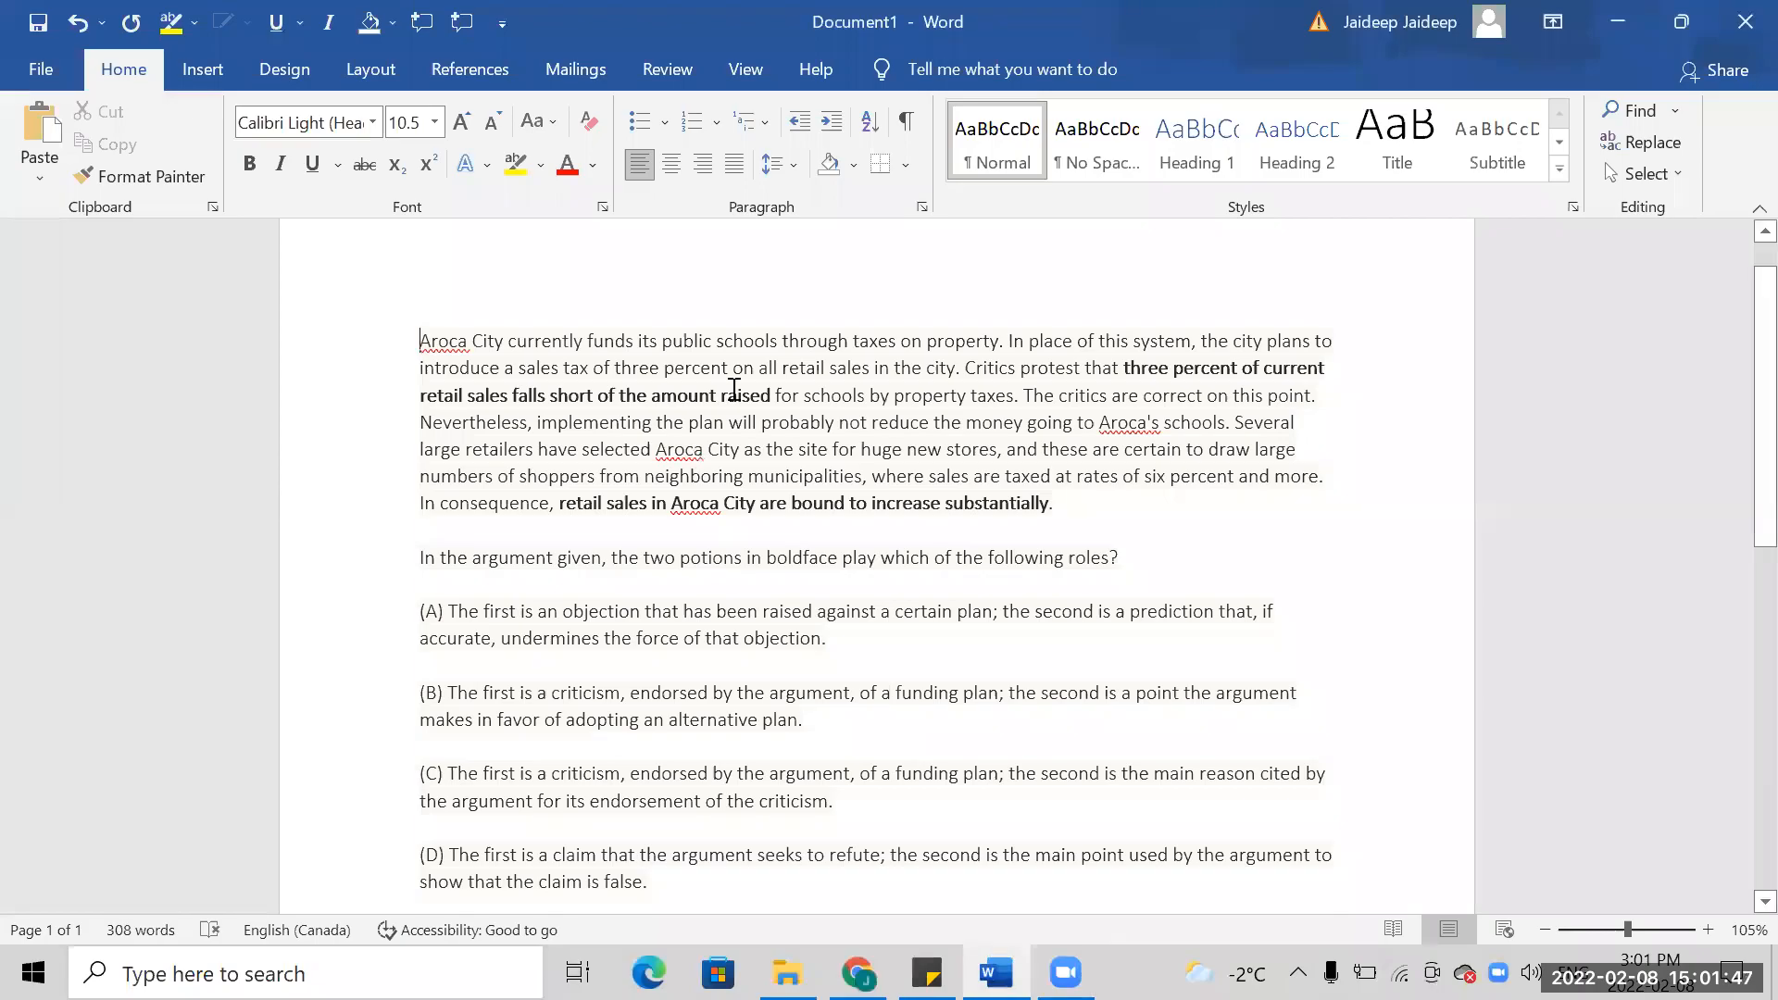
pyautogui.moveTo(328, 200)
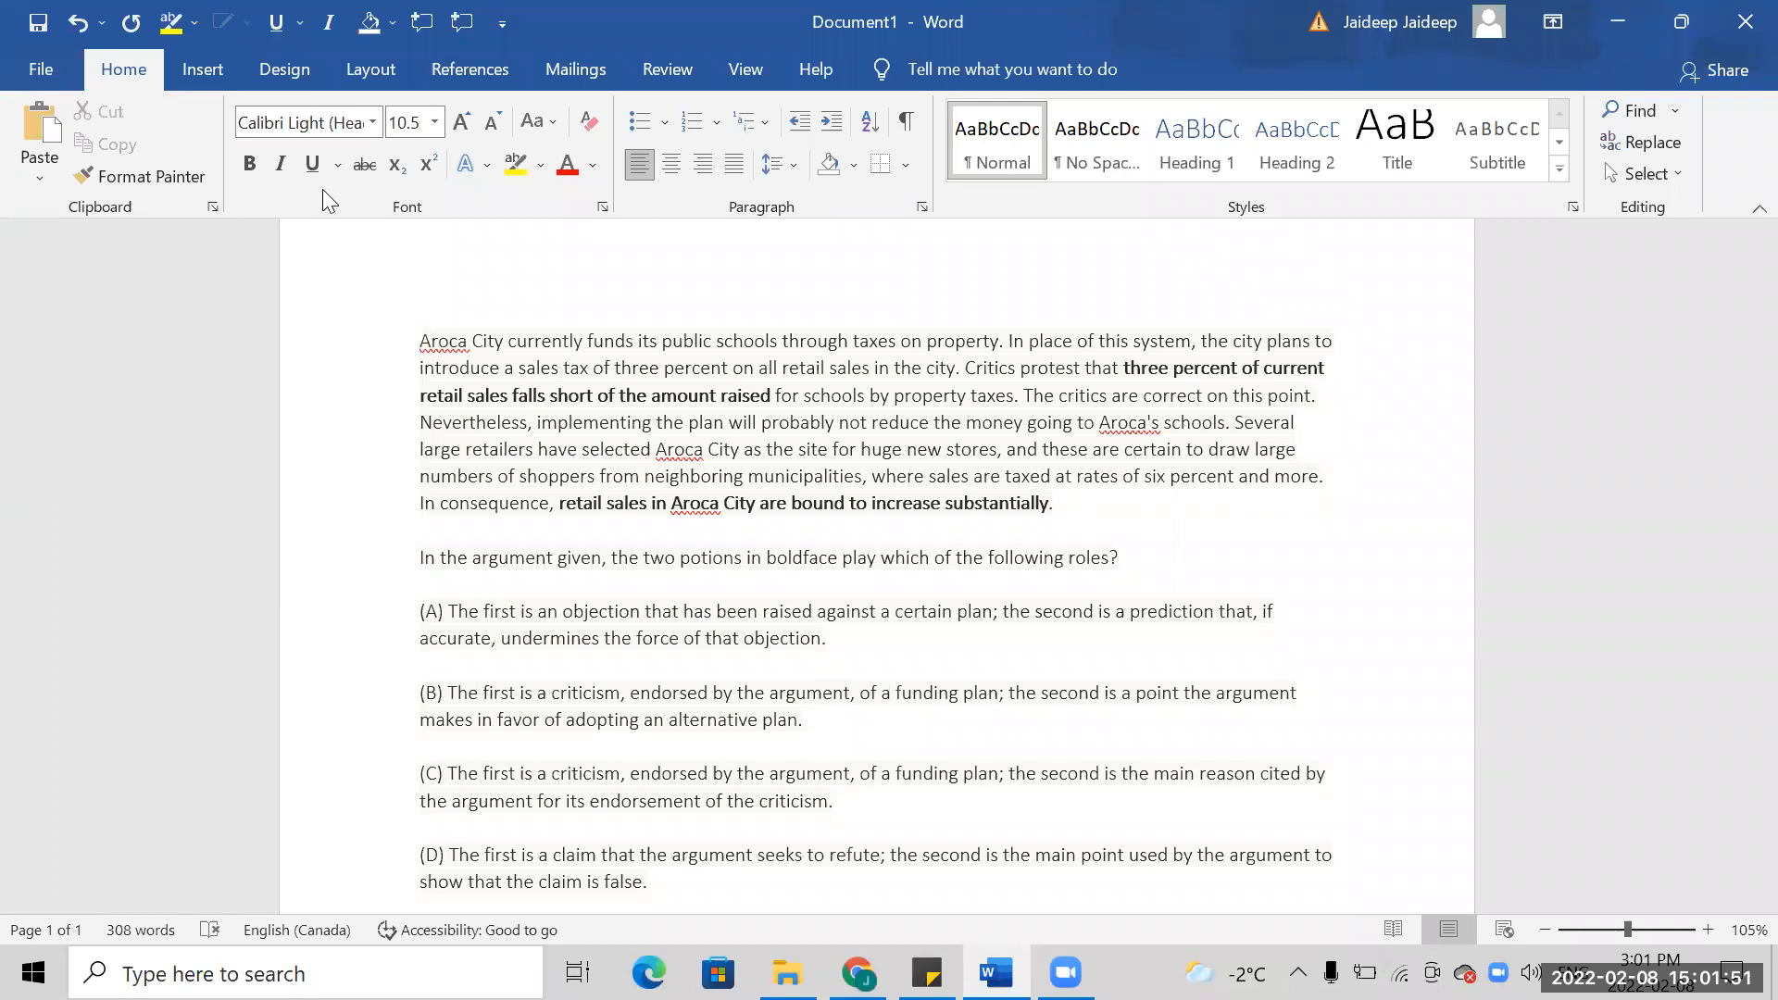
# Edit the analysis notes so 'BF 1' introduces the weakener to the implementation plan
pyautogui.scroll(-3)
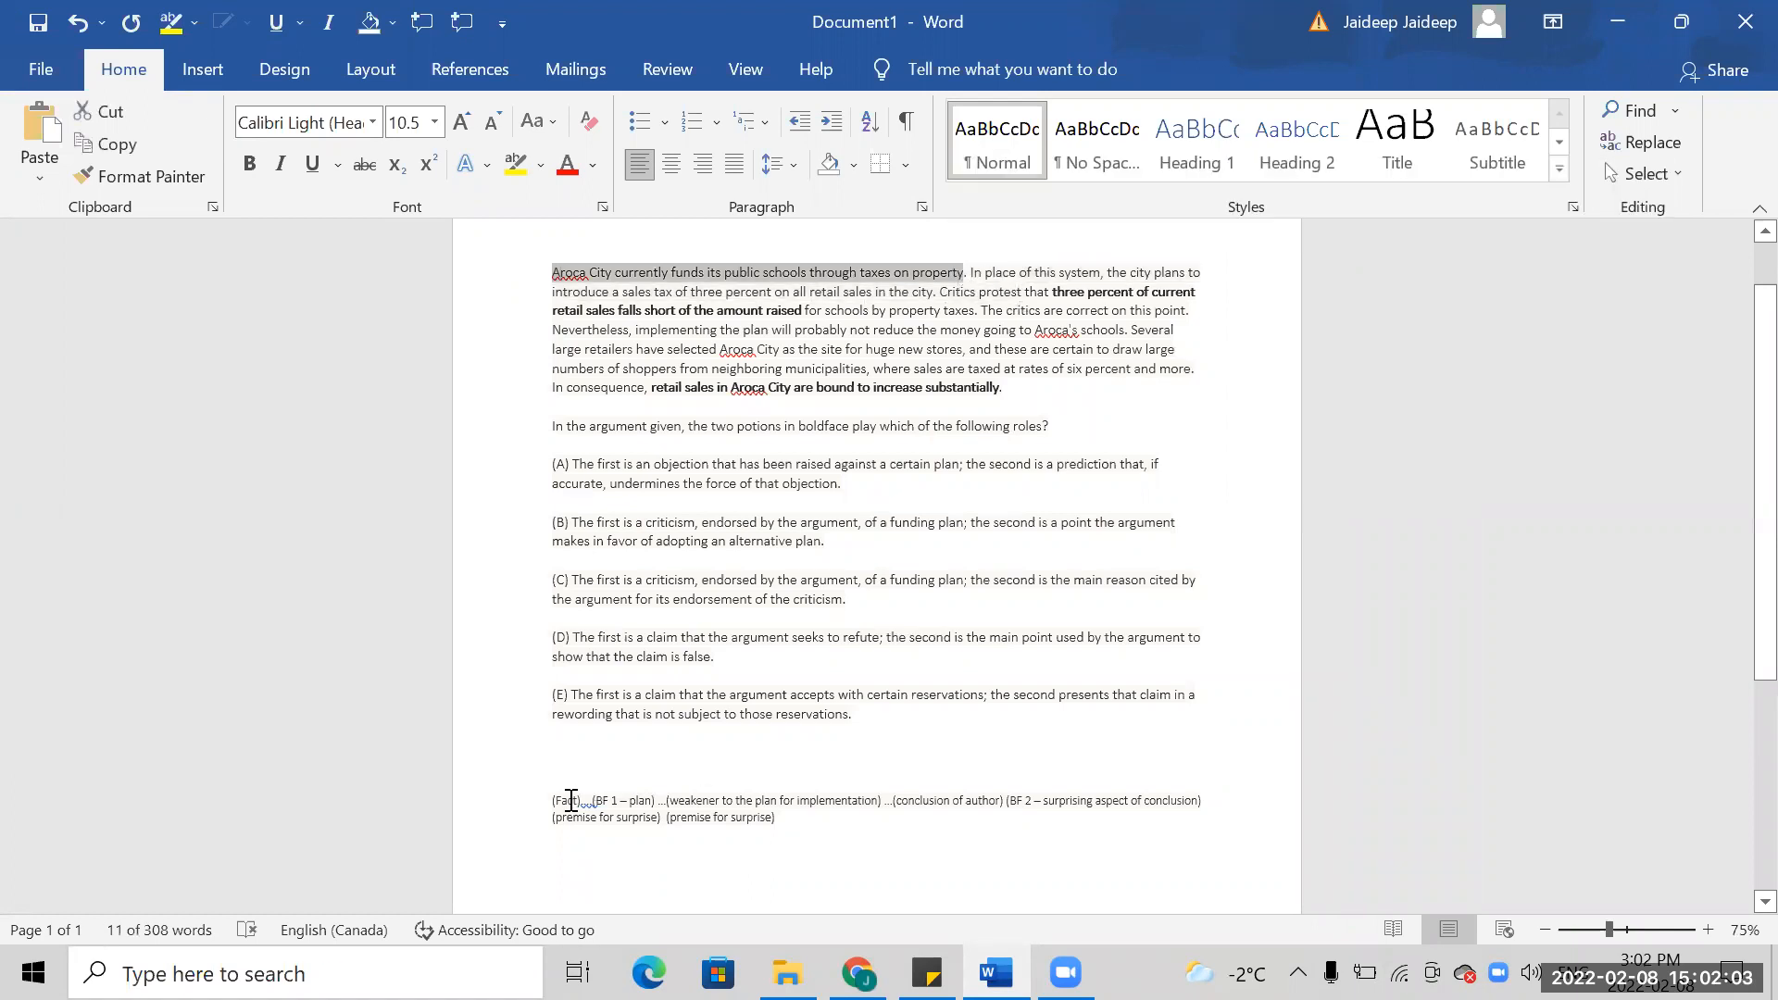
pyautogui.click(683, 600)
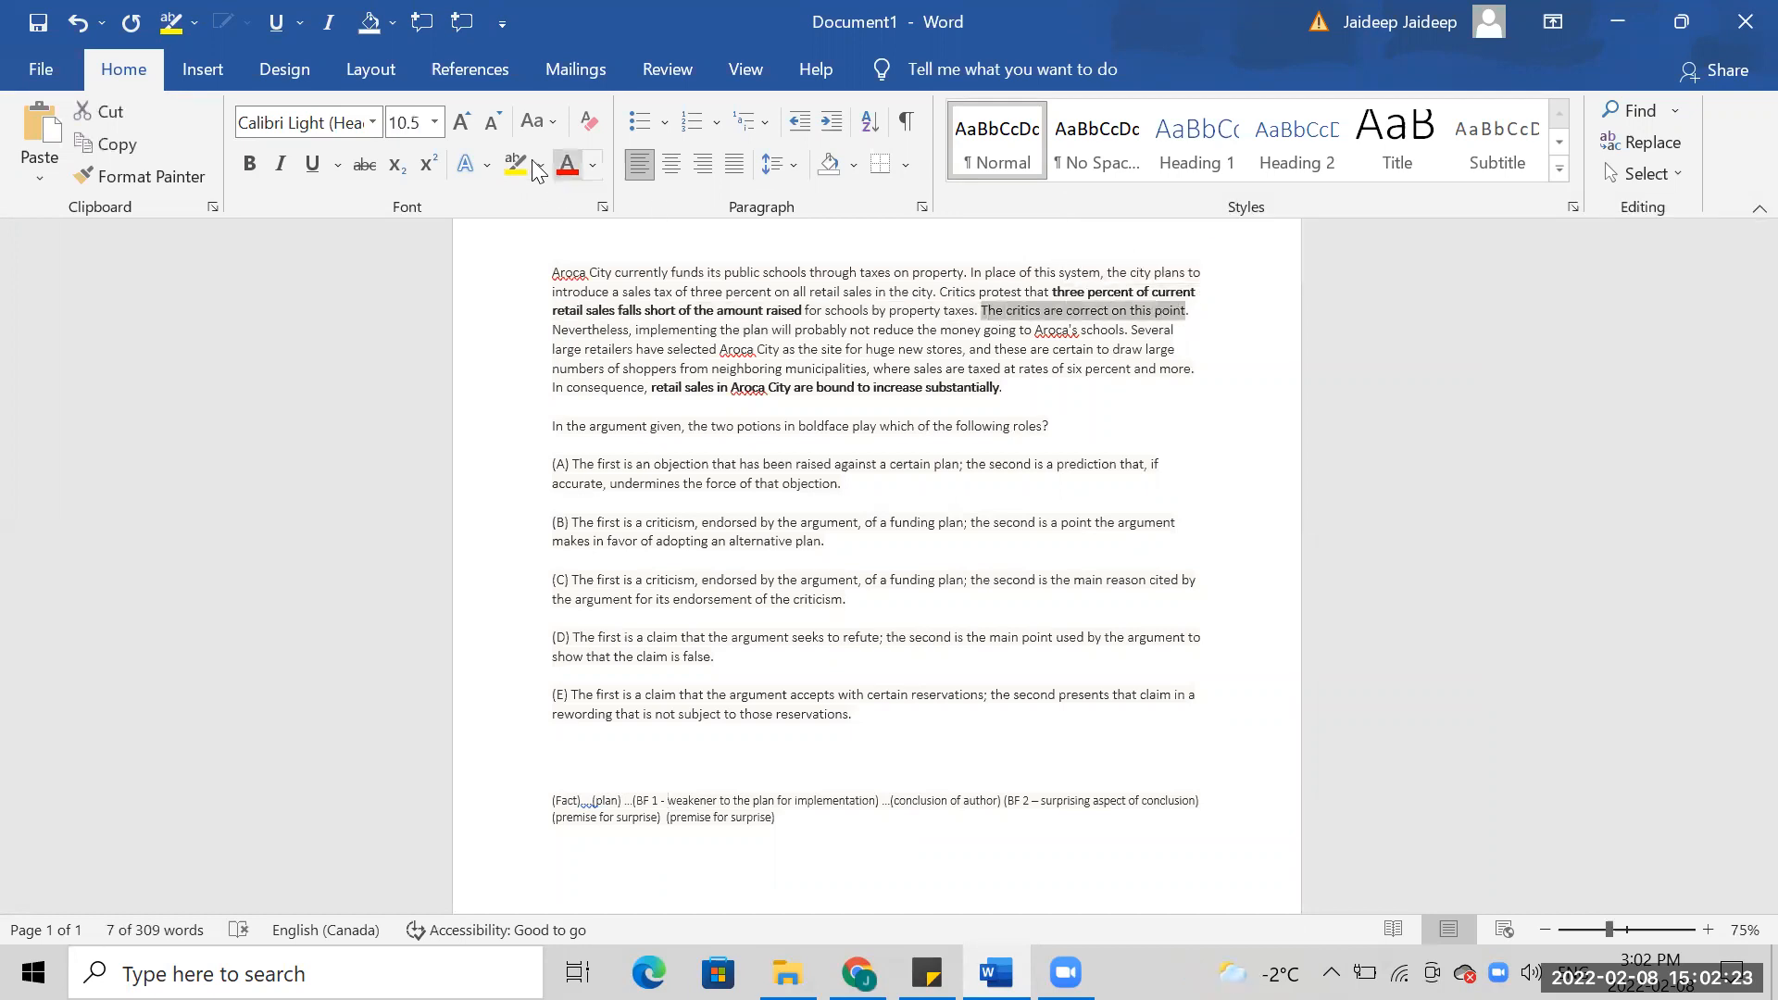
# Highlight the critics sentence yellow and add 'in neverth...' surprising-aspect note, accepting the spacing fix
pyautogui.click(513, 165)
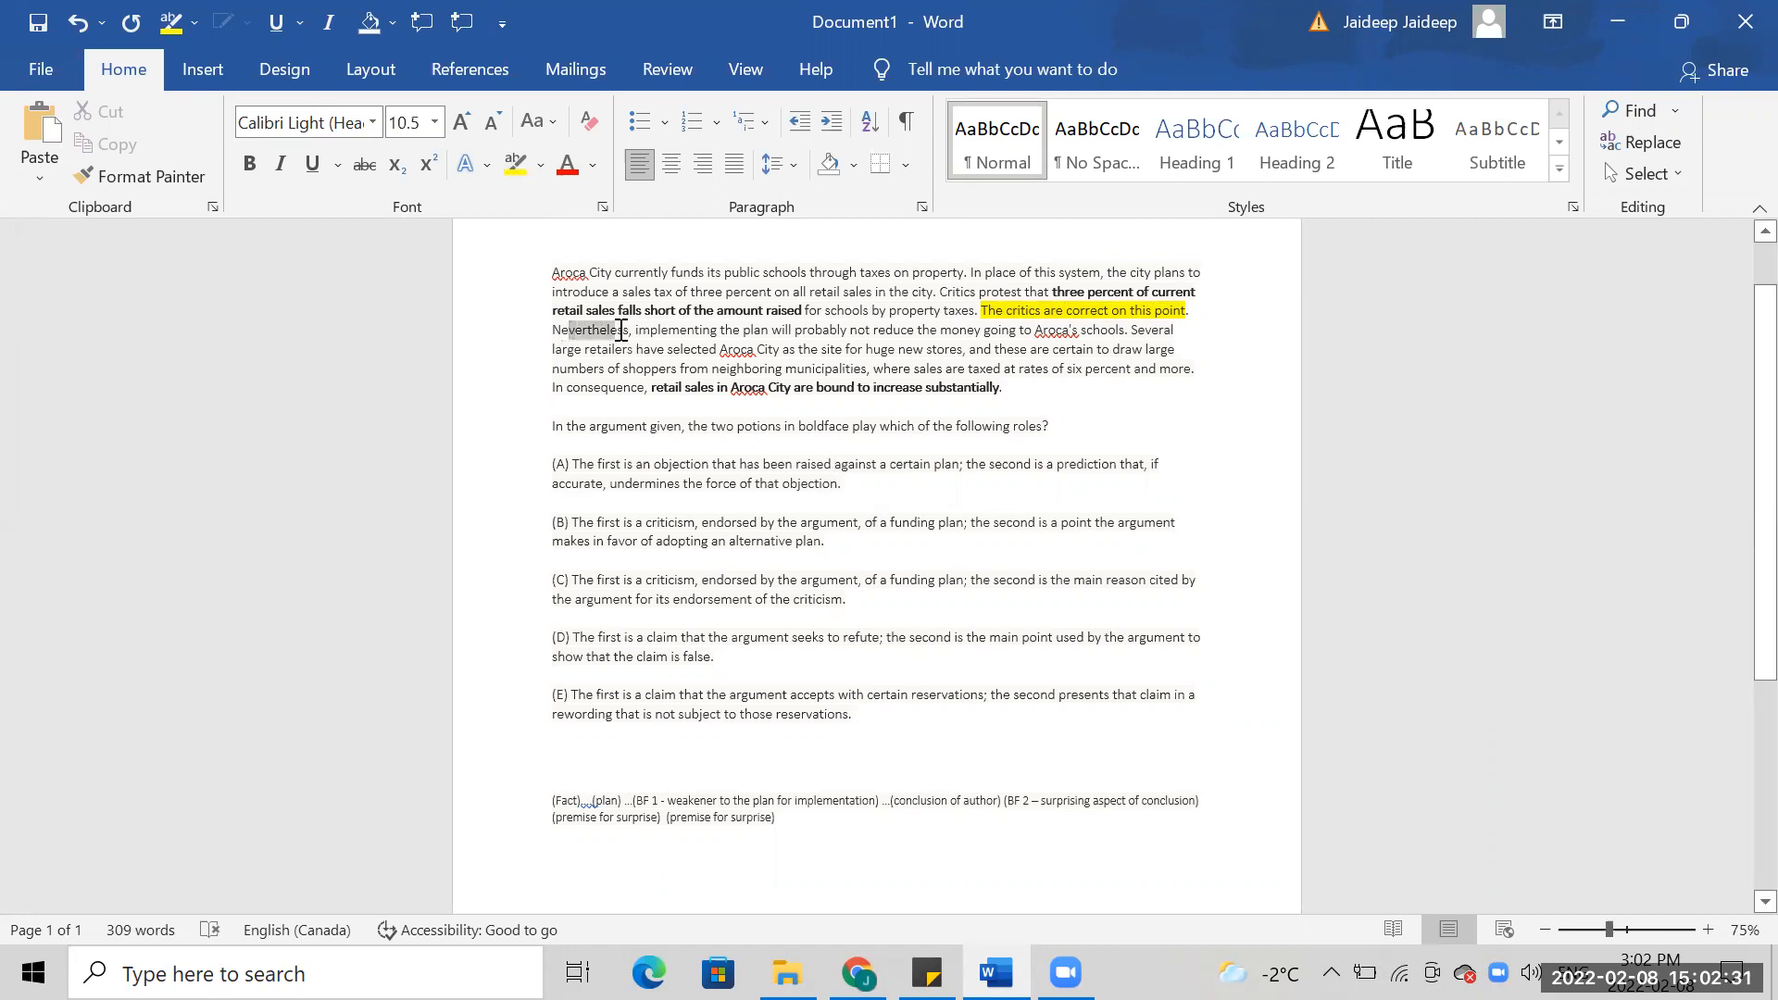
pyautogui.doubleClick(589, 330)
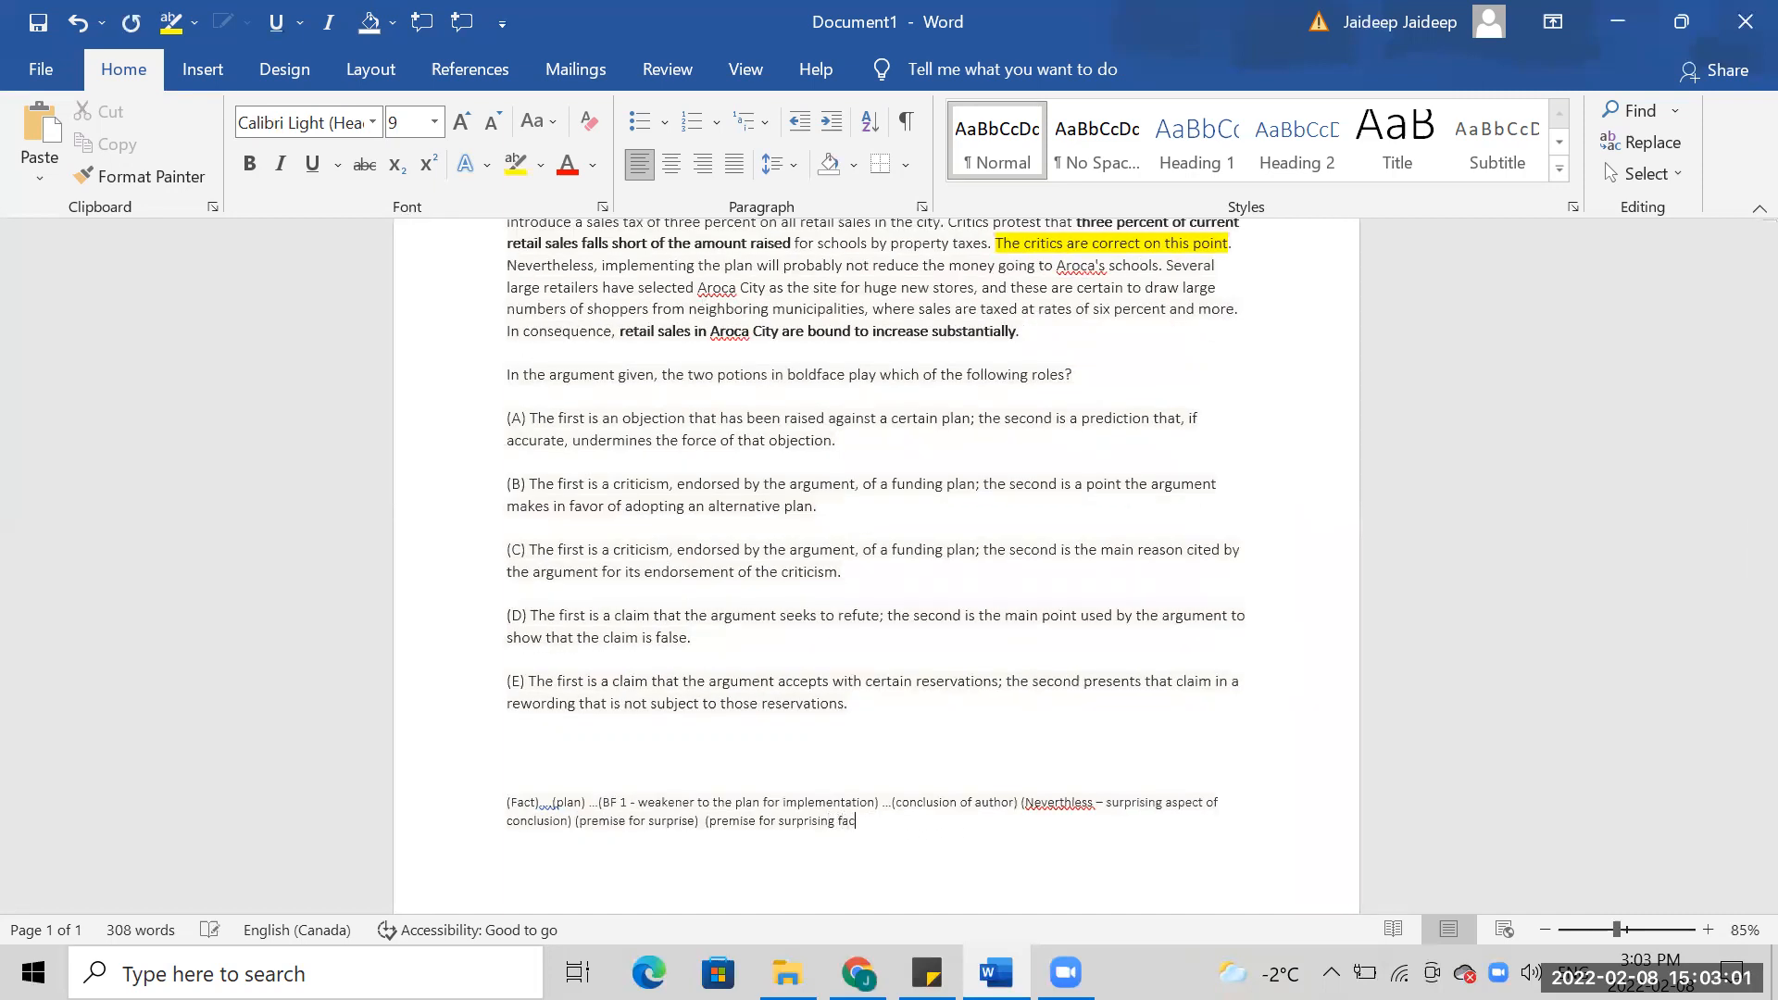
pyautogui.write('in nevertheless)')
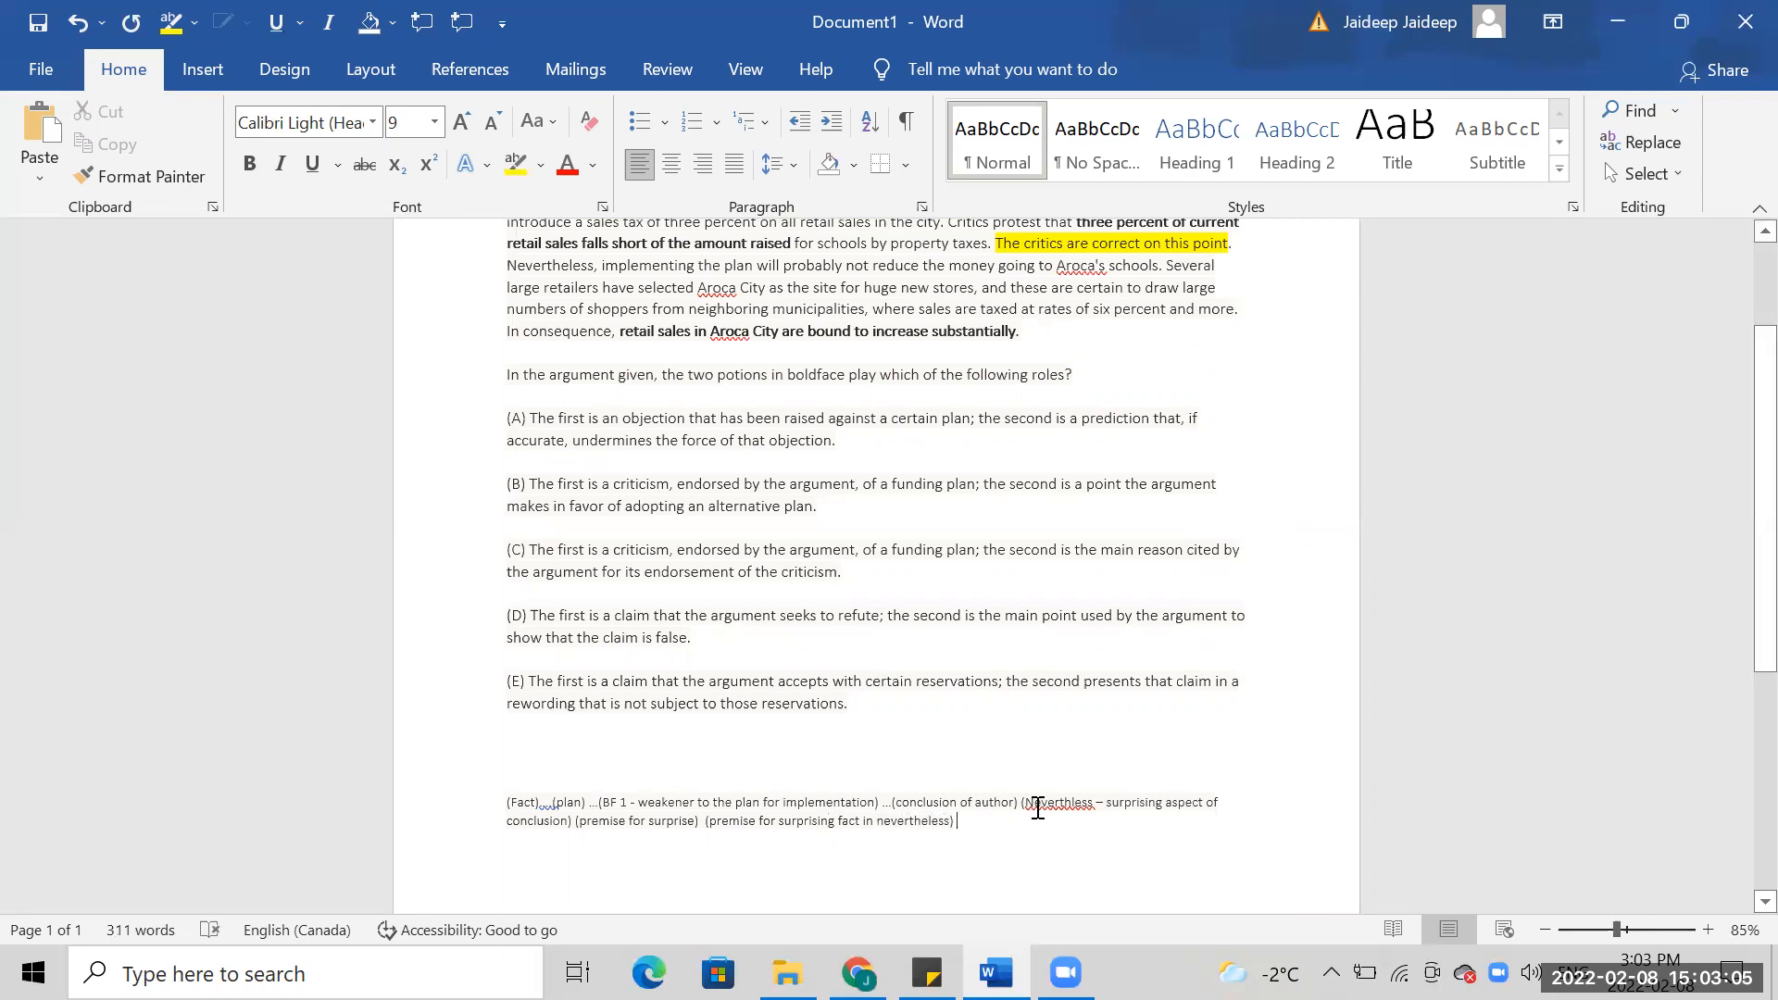
pyautogui.moveTo(540, 815)
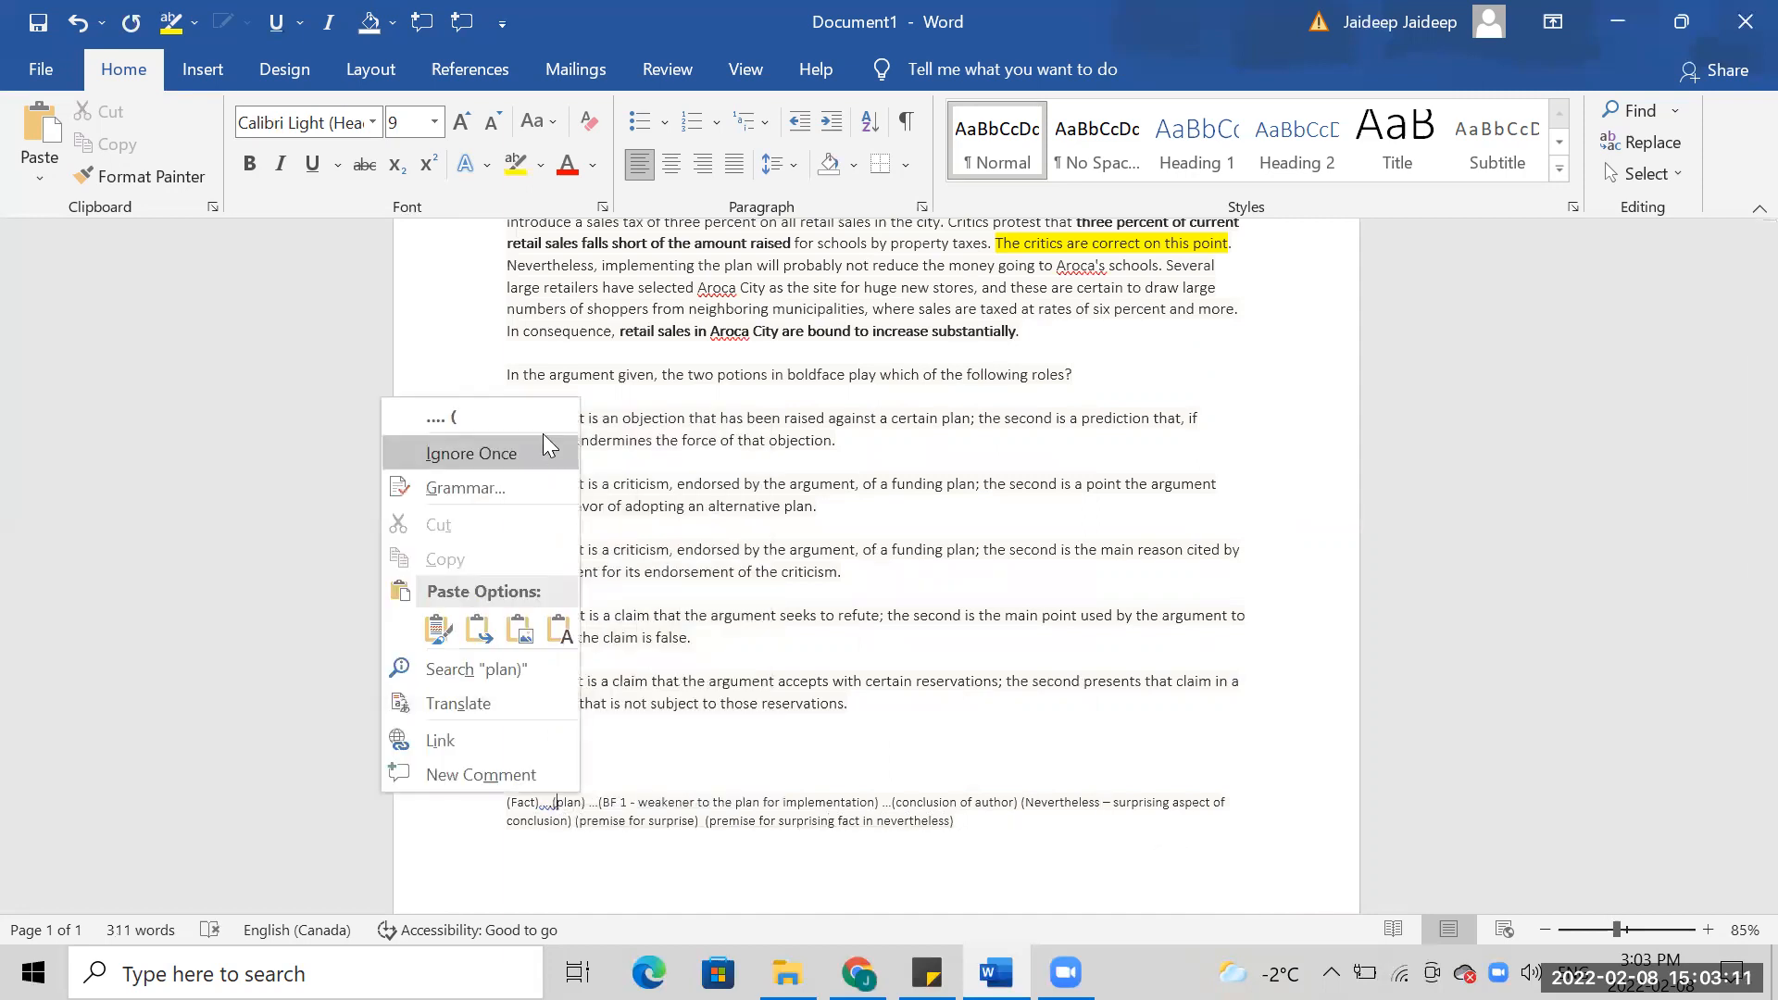
pyautogui.click(468, 452)
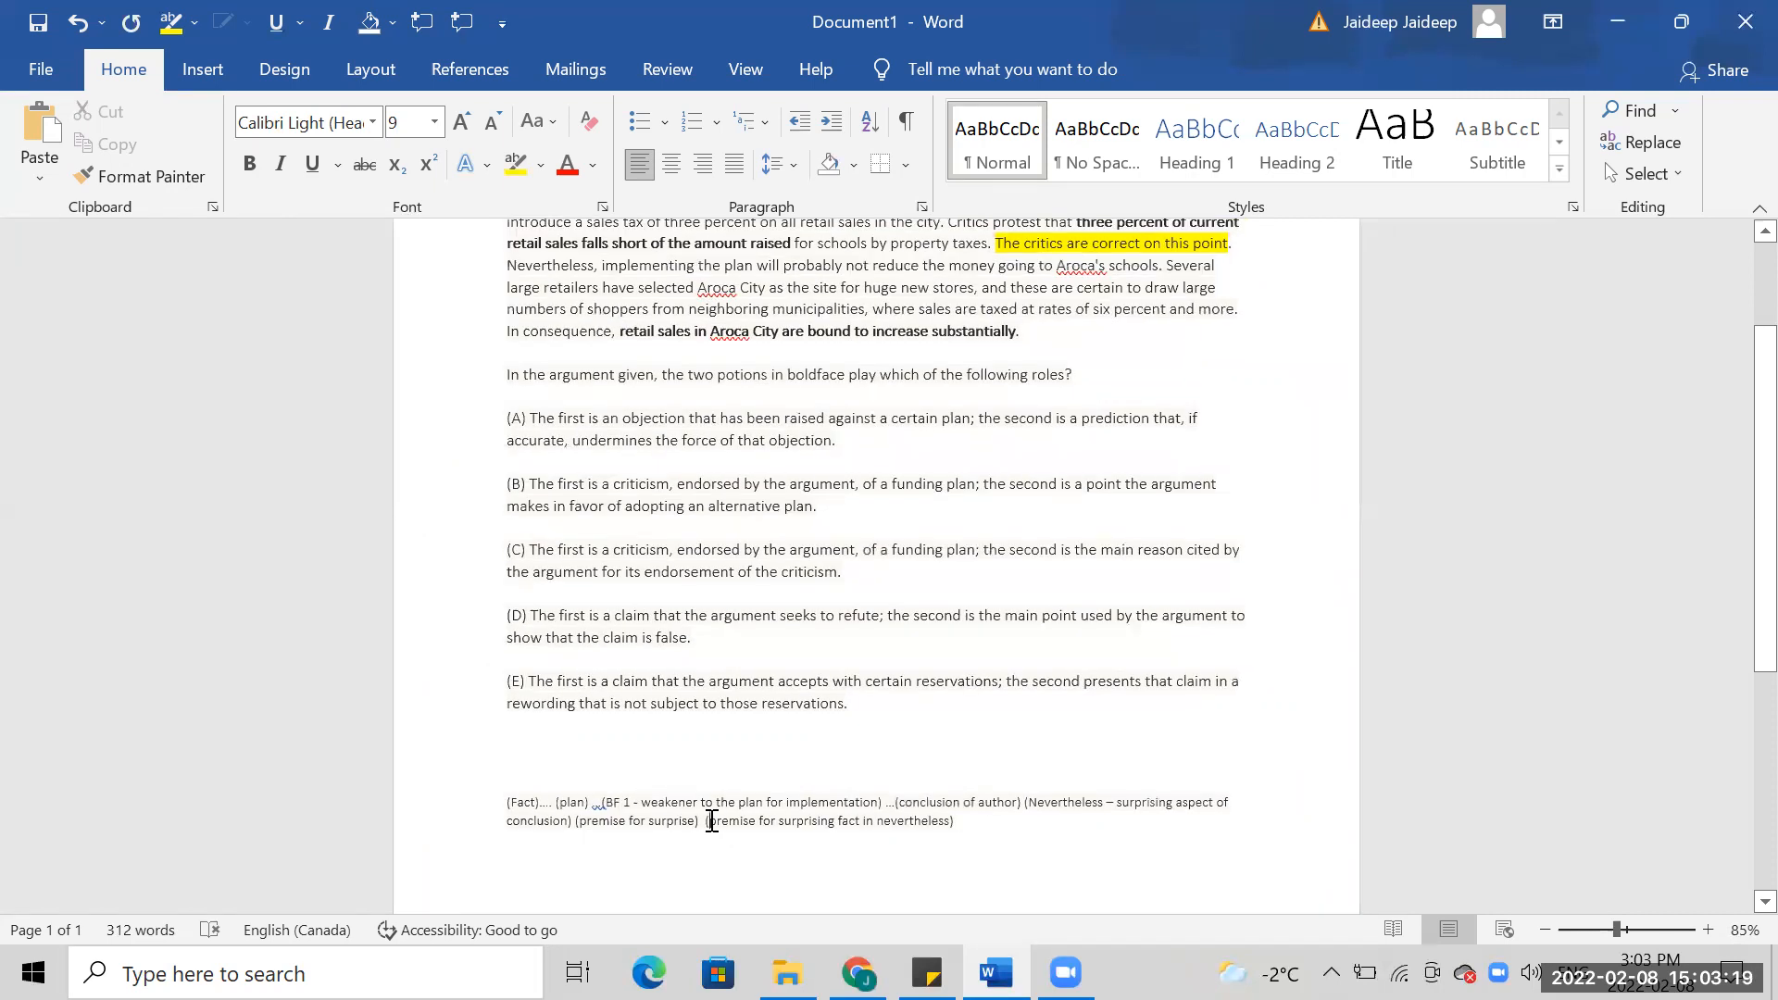
# Label the final note 'BF 2 - premise for surprising fact in nevertheless'
pyautogui.write('BF 2 -')
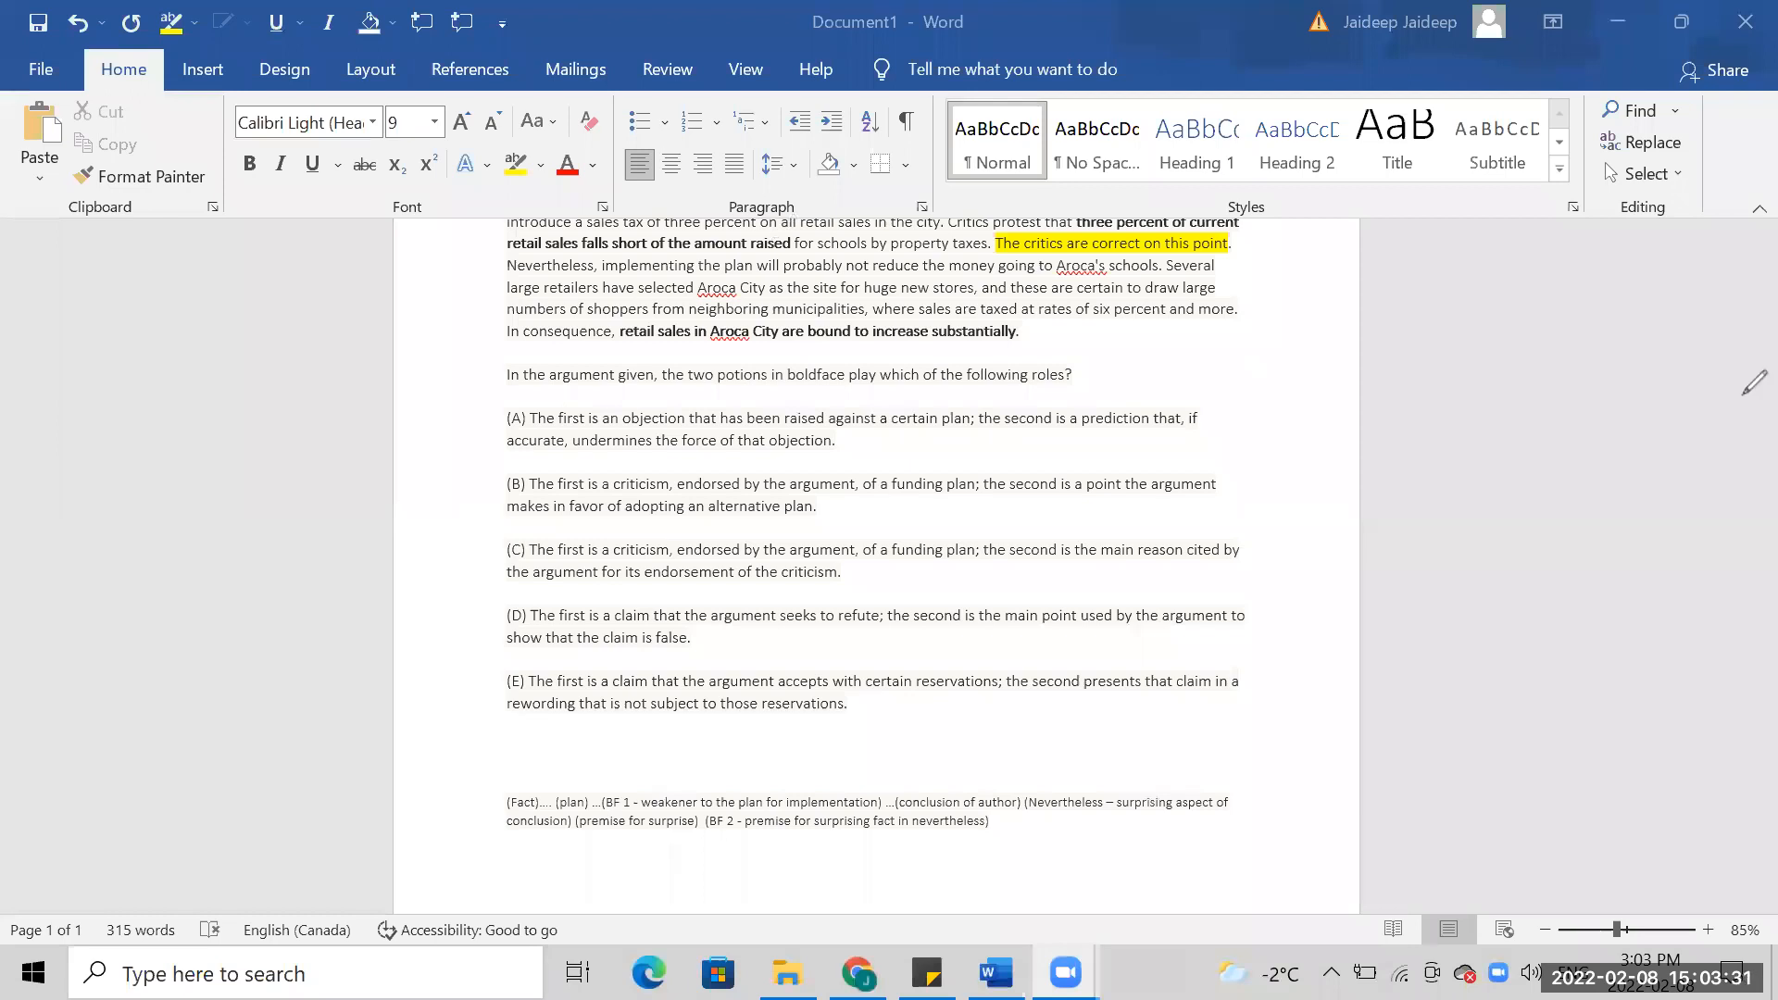
pyautogui.moveTo(952, 423)
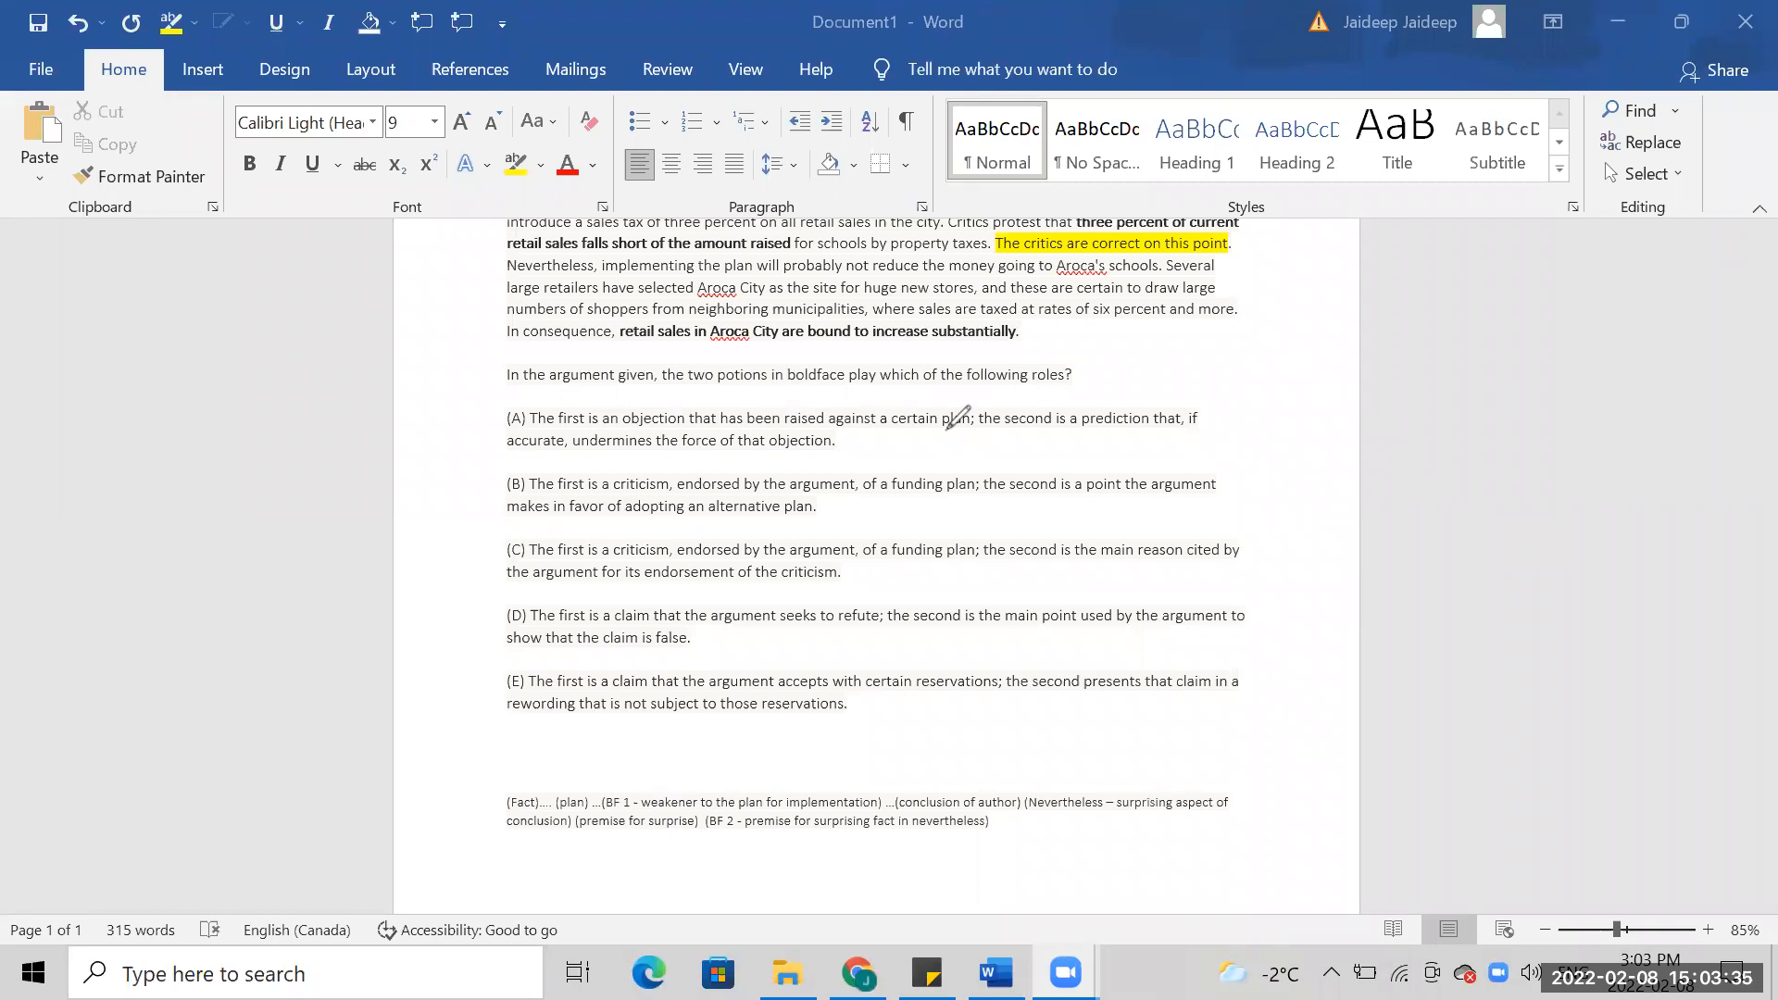
pyautogui.moveTo(684, 519)
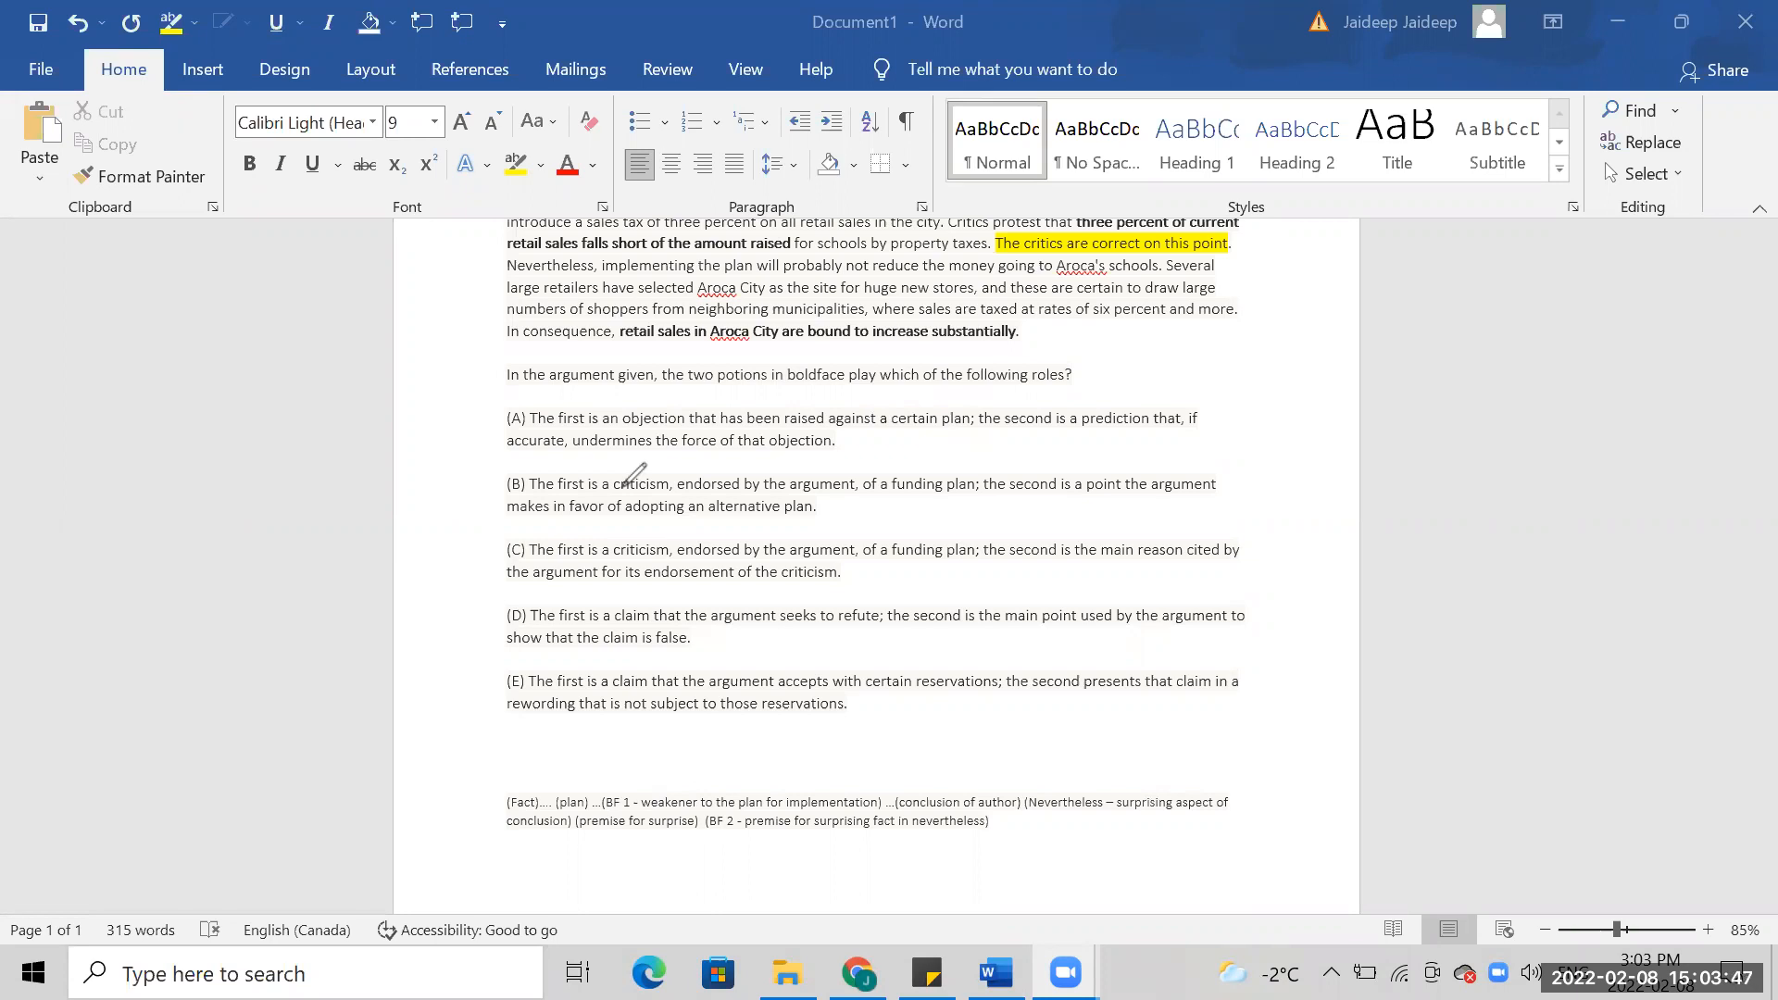
pyautogui.moveTo(589, 463)
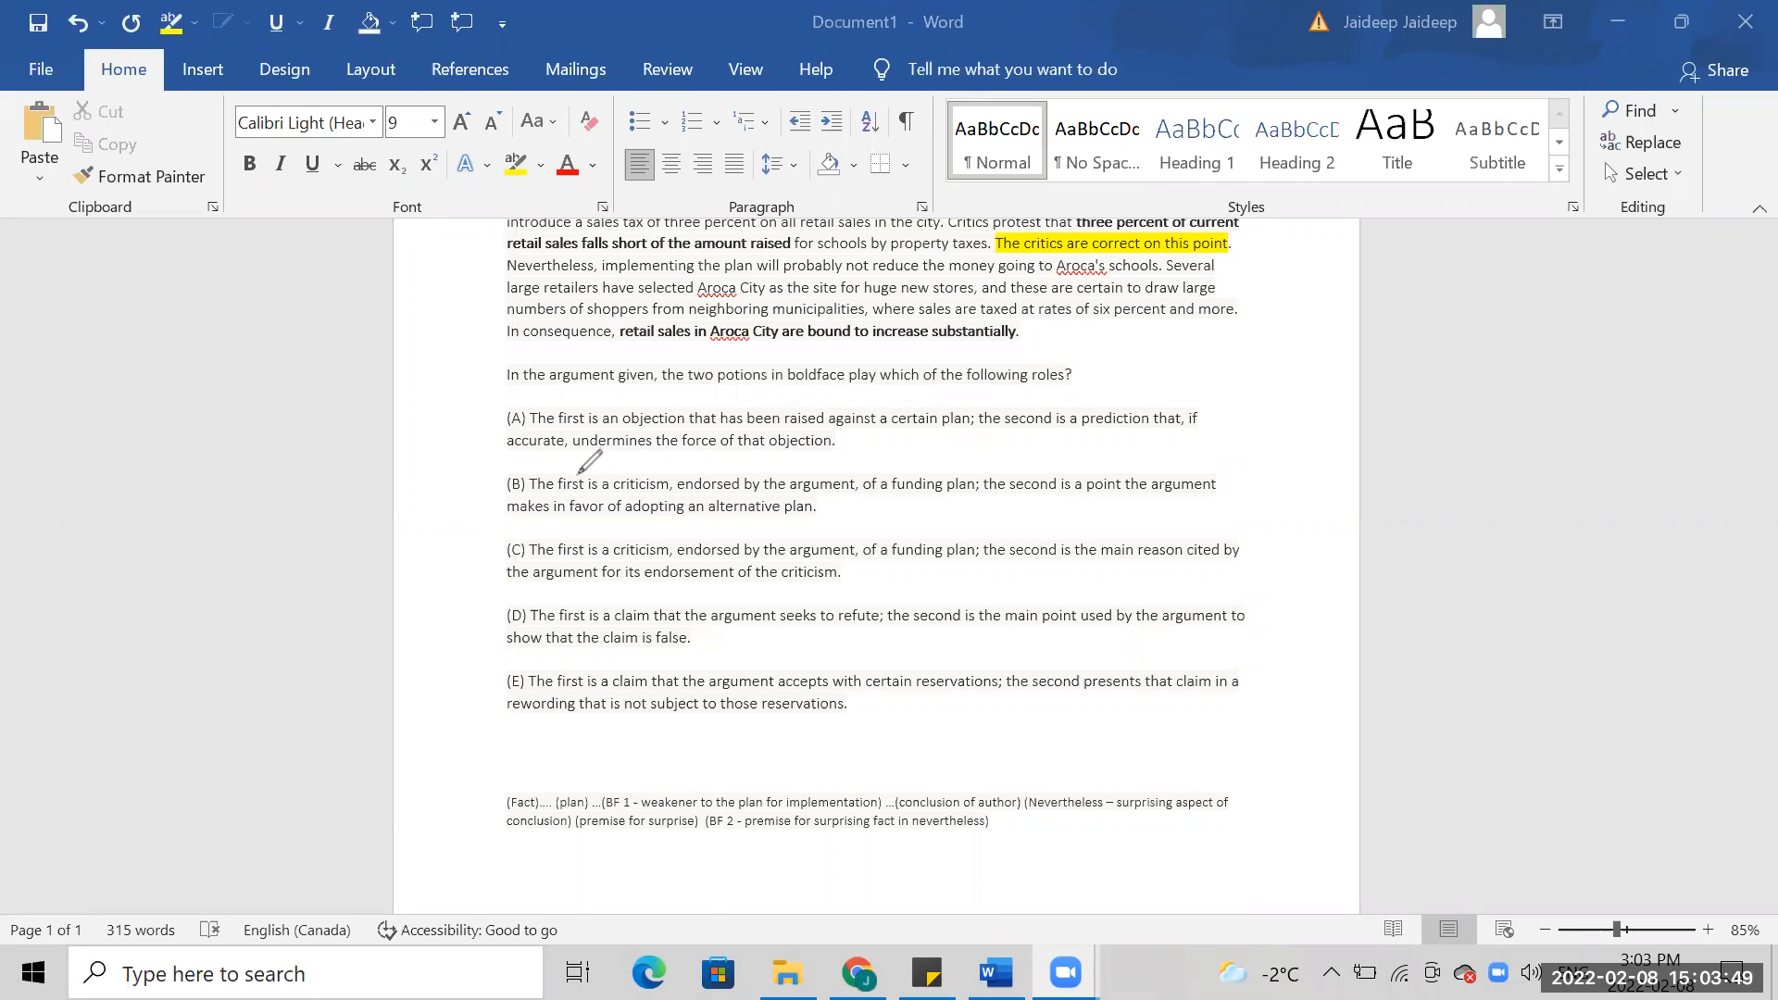
pyautogui.moveTo(873, 539)
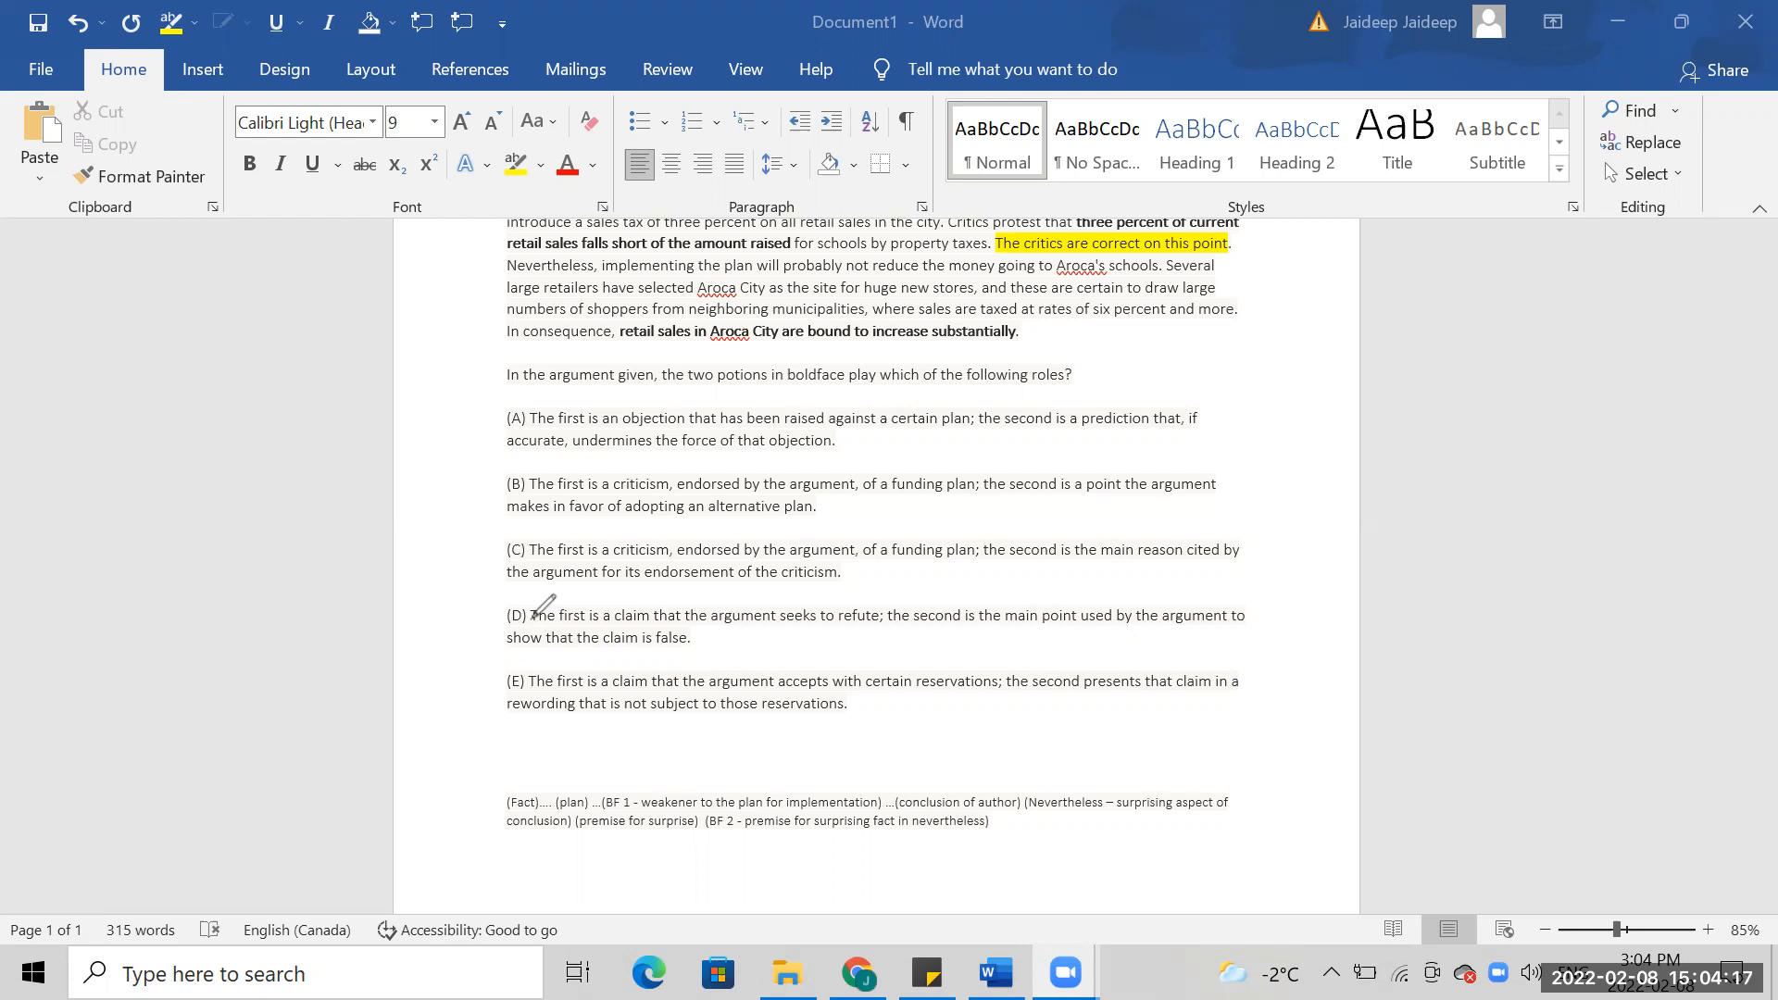
pyautogui.moveTo(811, 365)
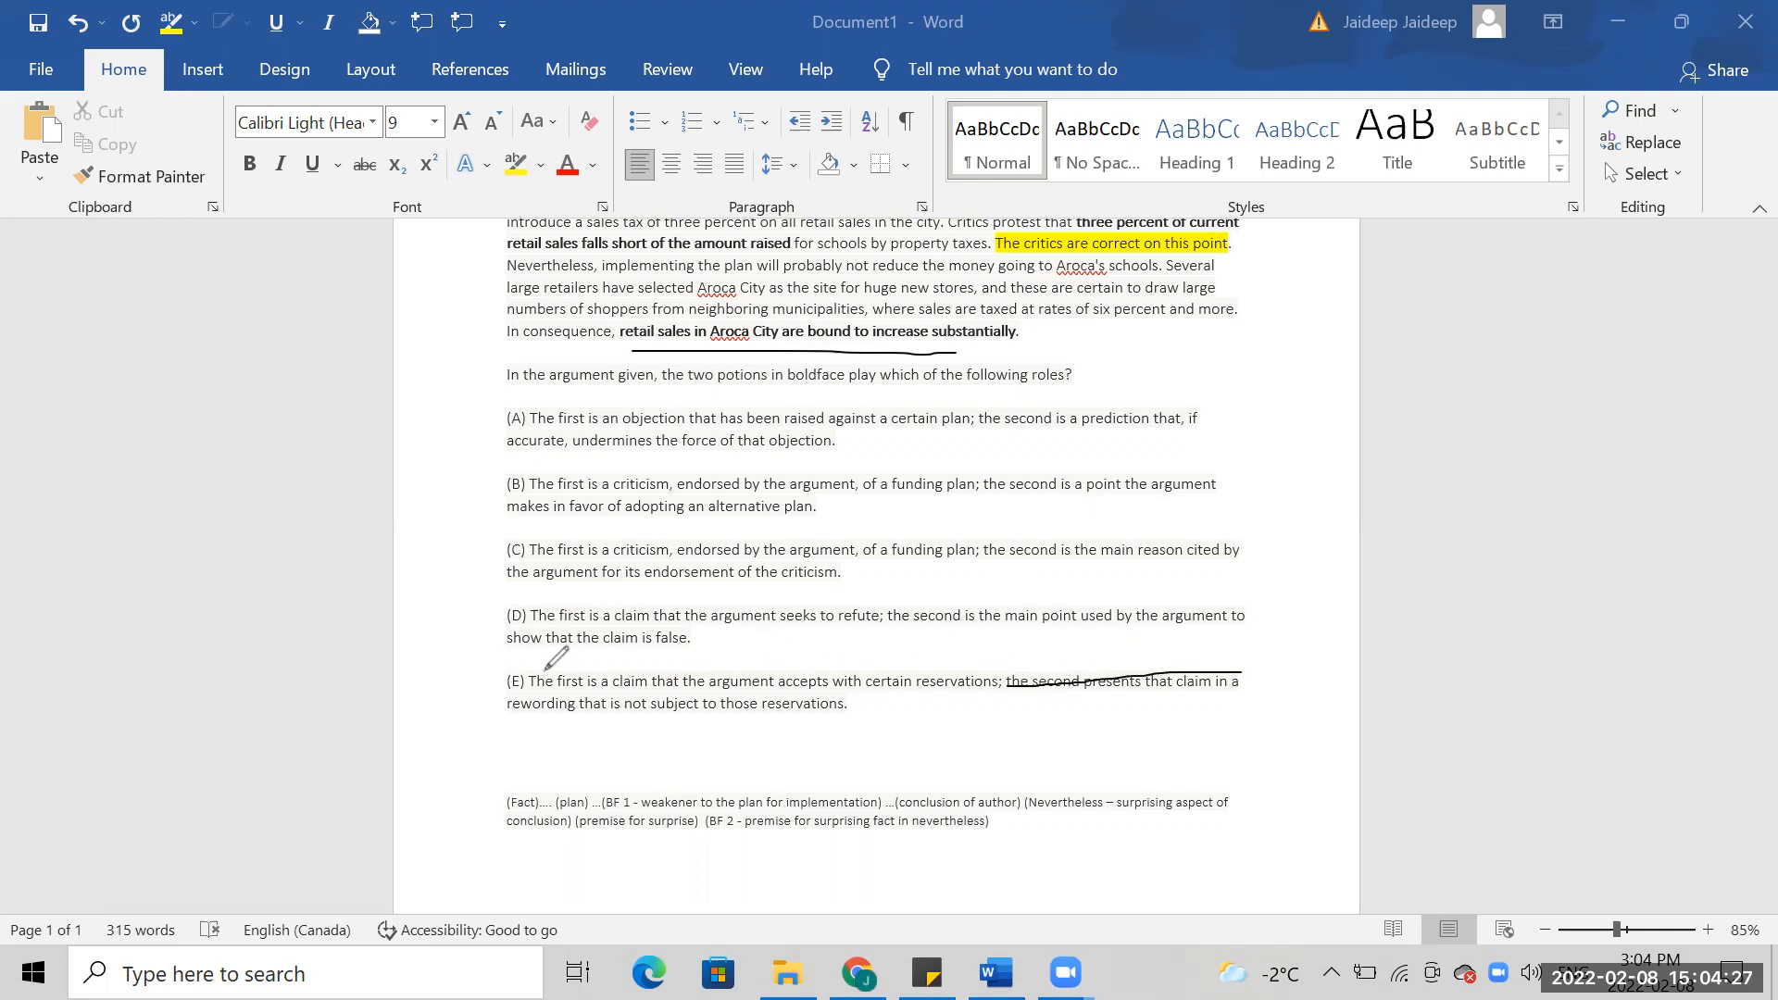
pyautogui.moveTo(973, 645)
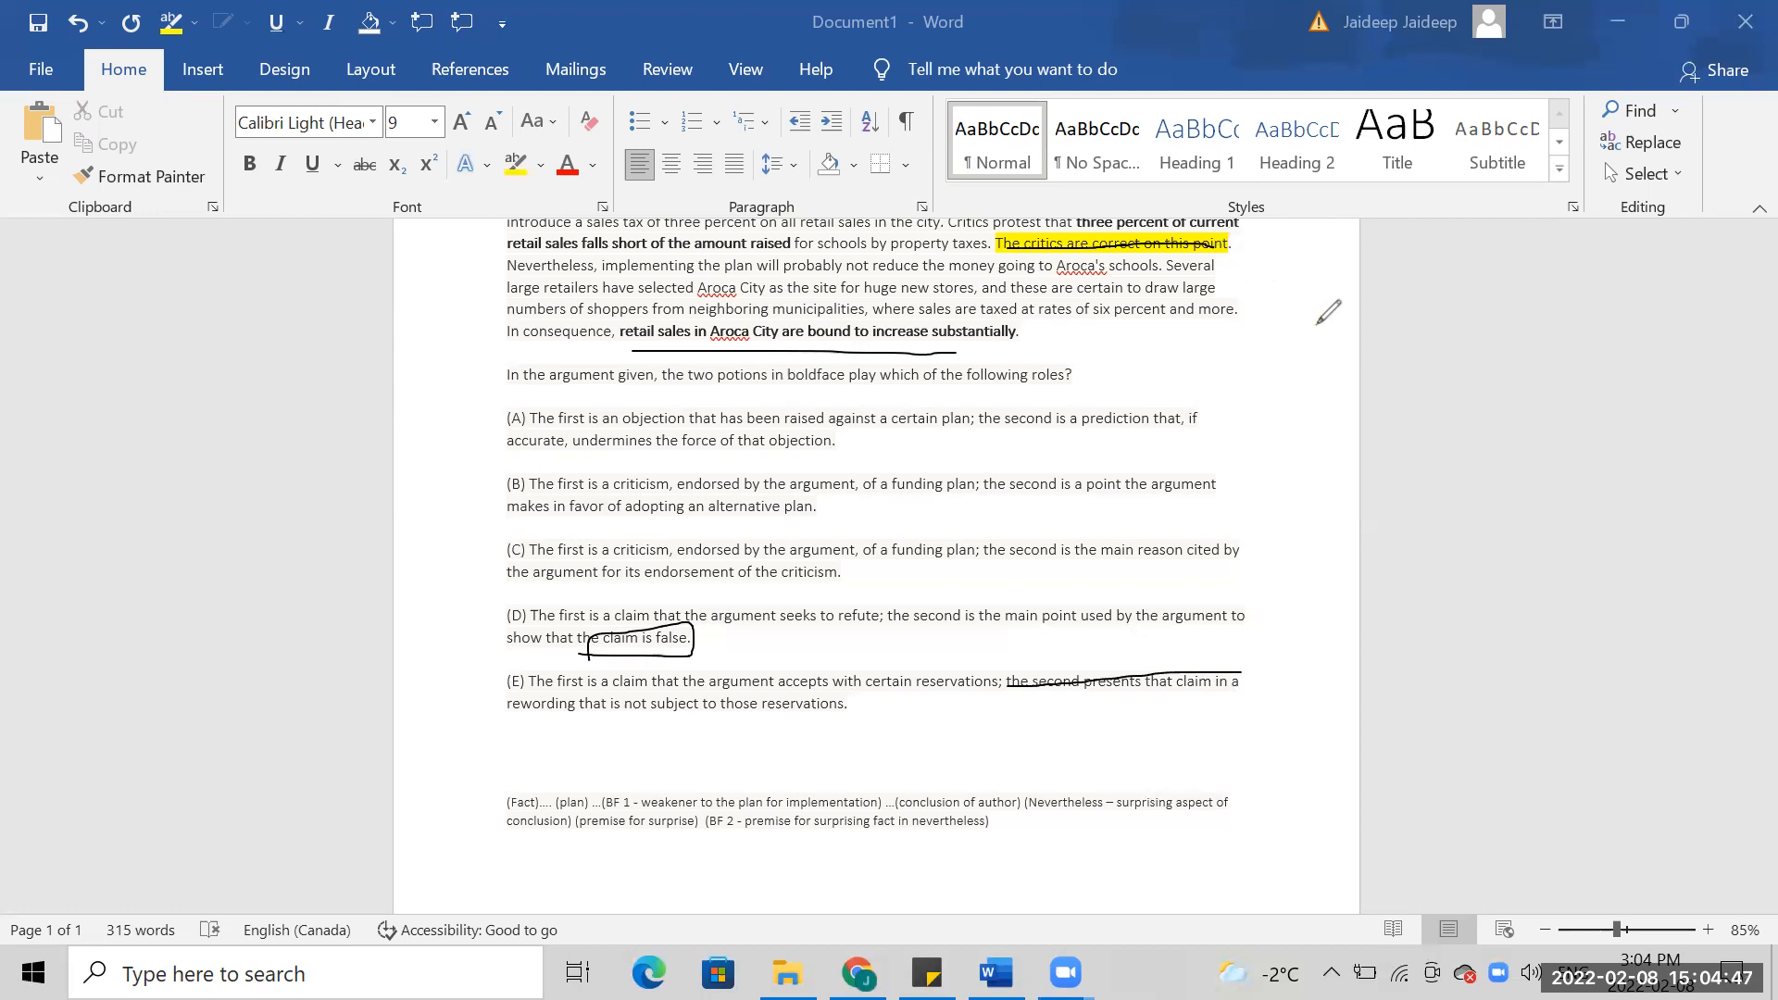
pyautogui.moveTo(1033, 286)
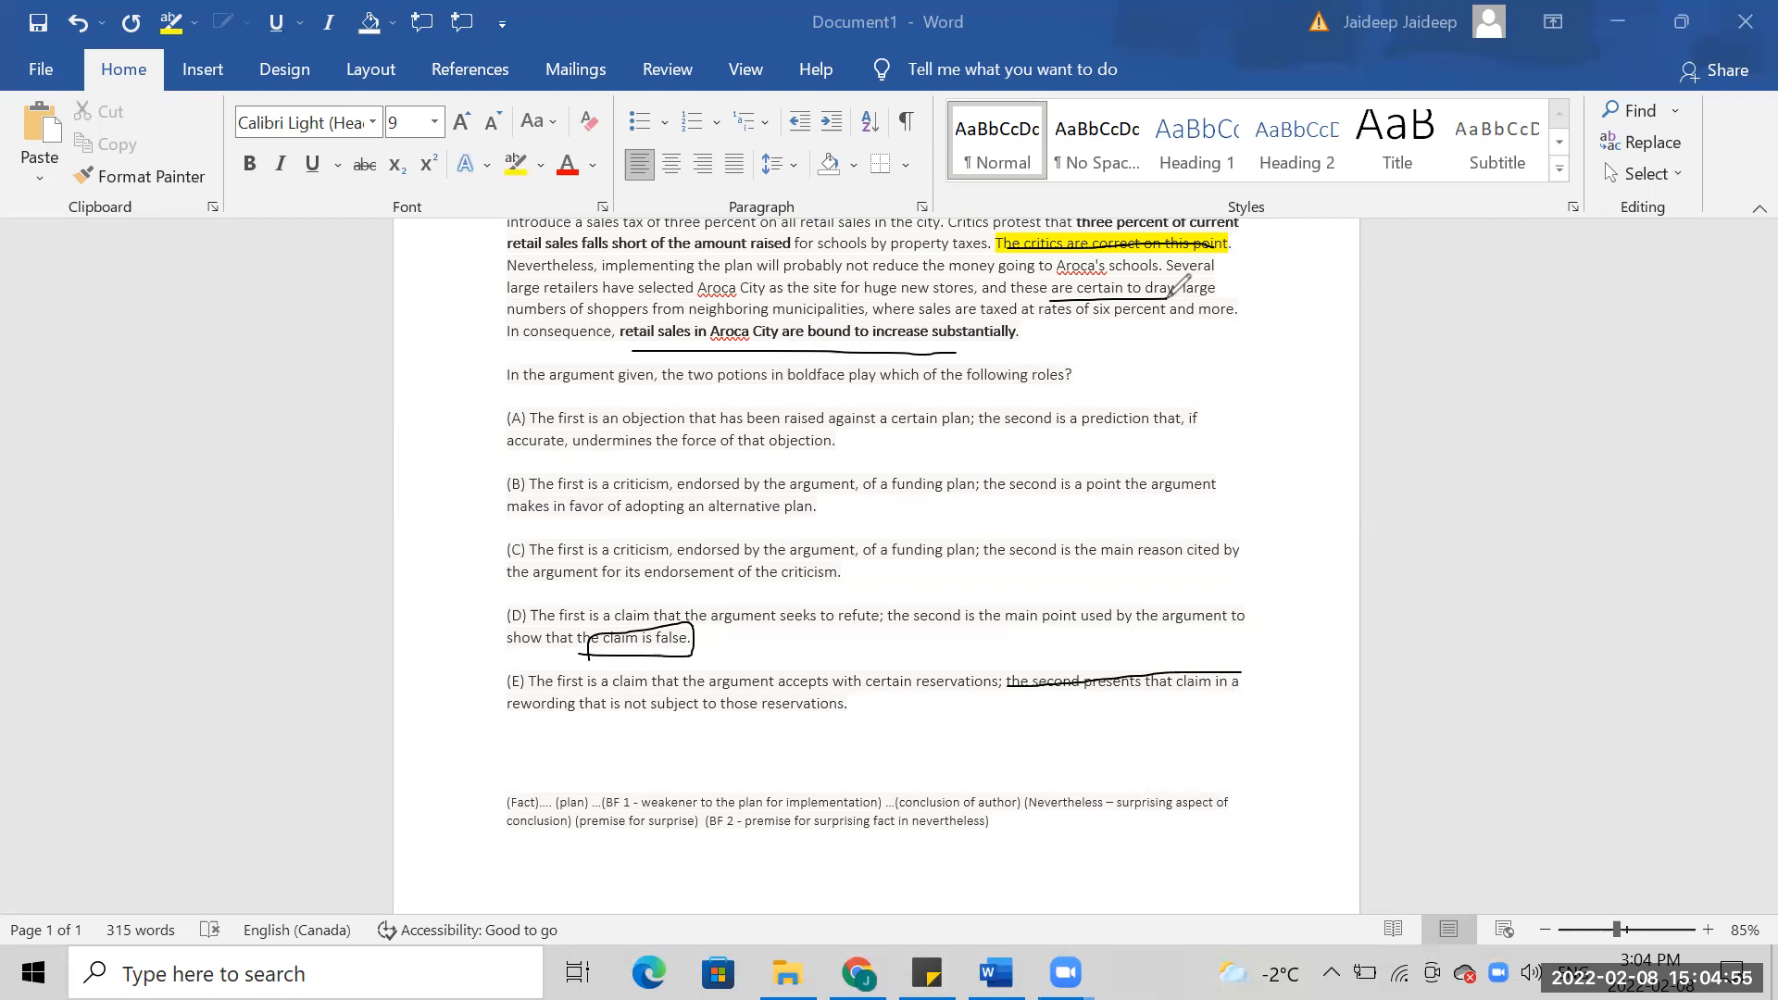
pyautogui.moveTo(878, 548)
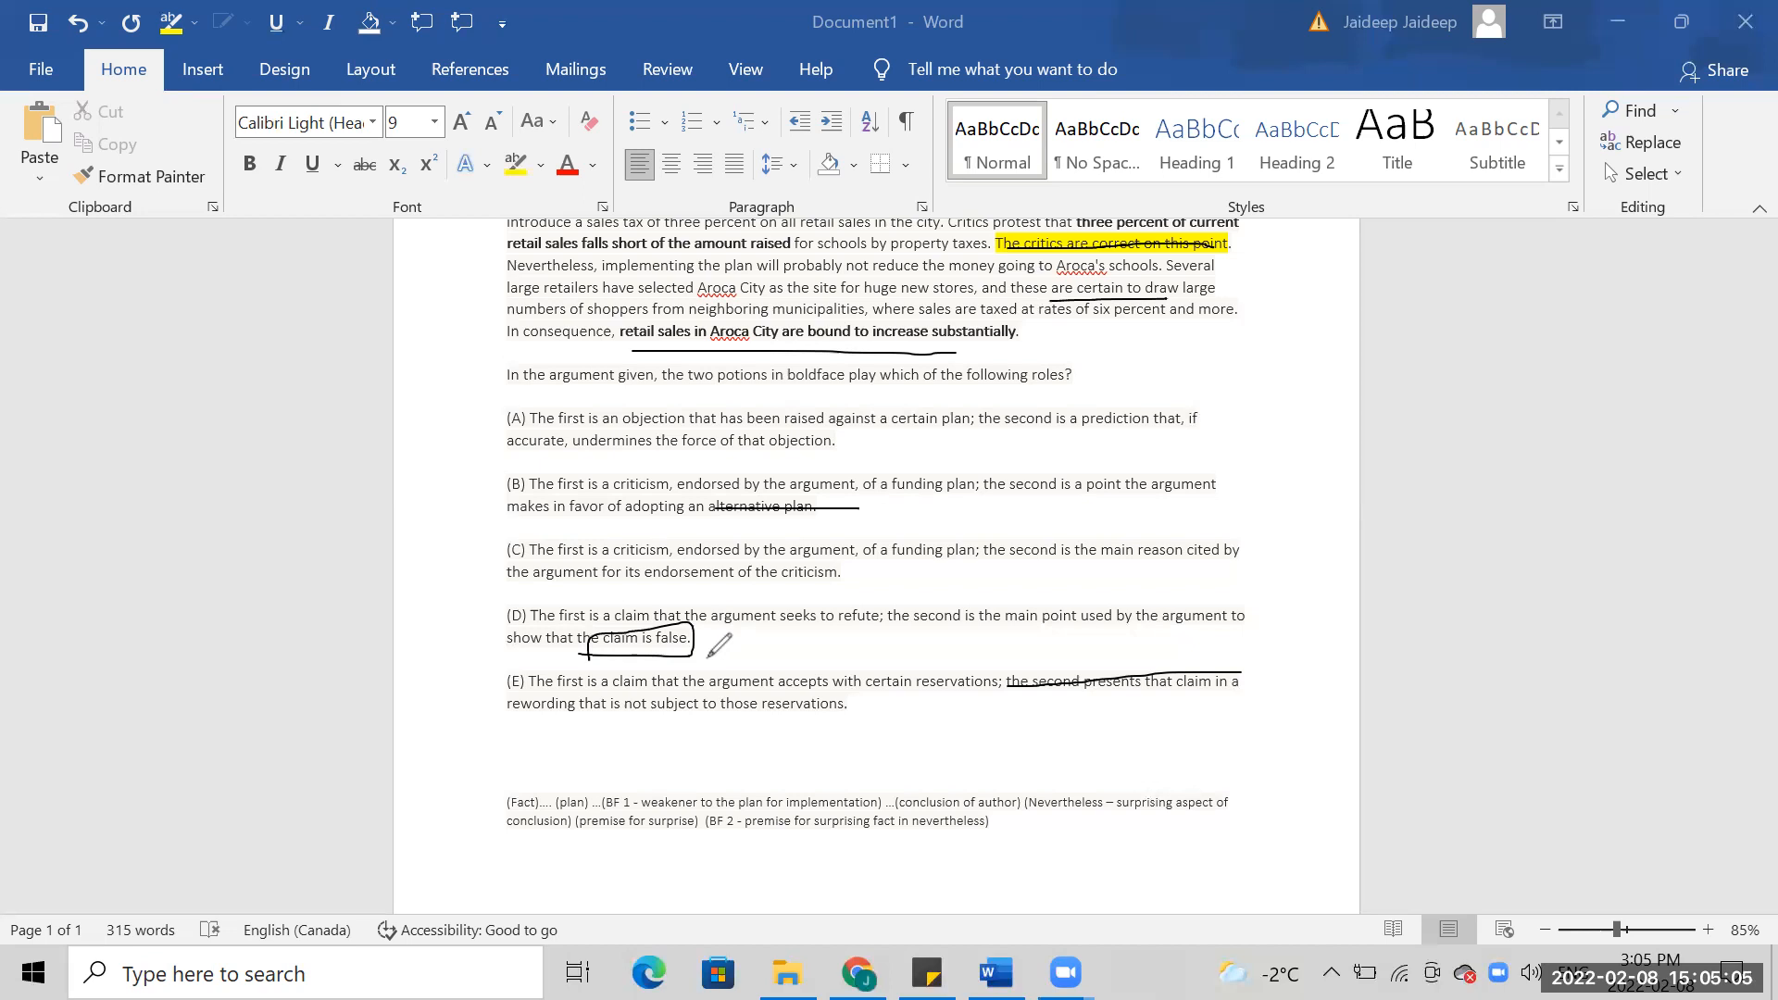
pyautogui.moveTo(794, 600)
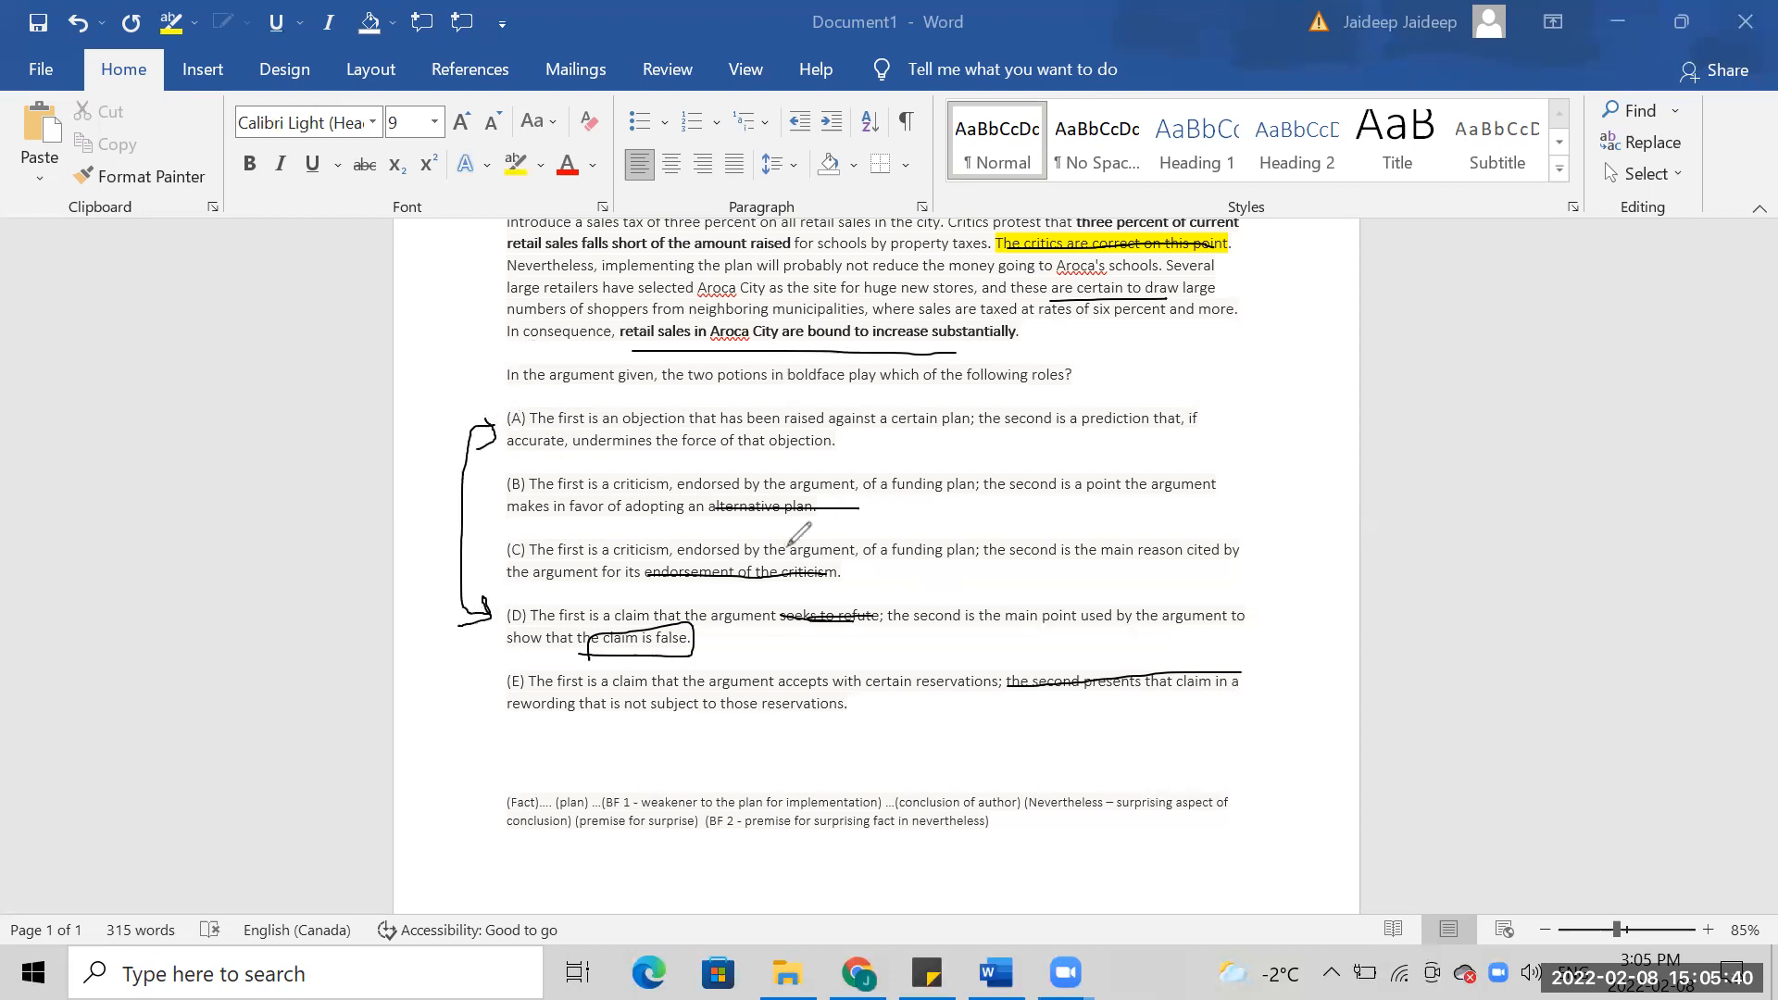
pyautogui.moveTo(956, 604)
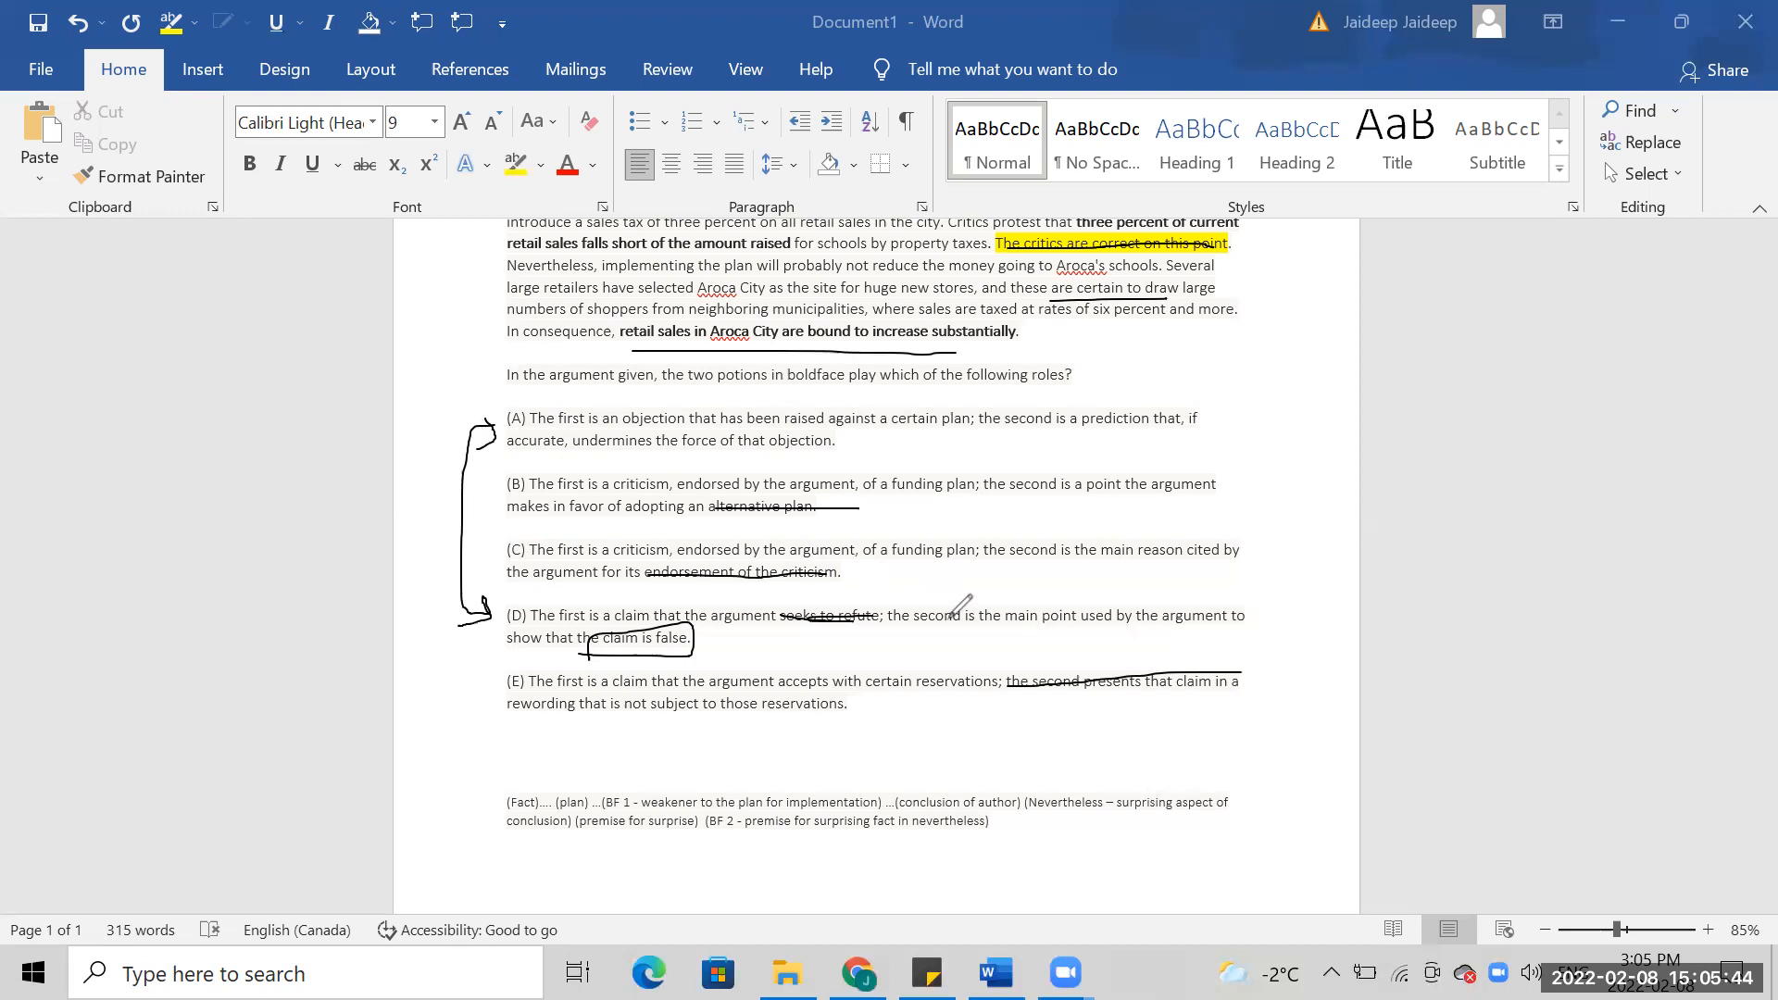
pyautogui.moveTo(629, 453)
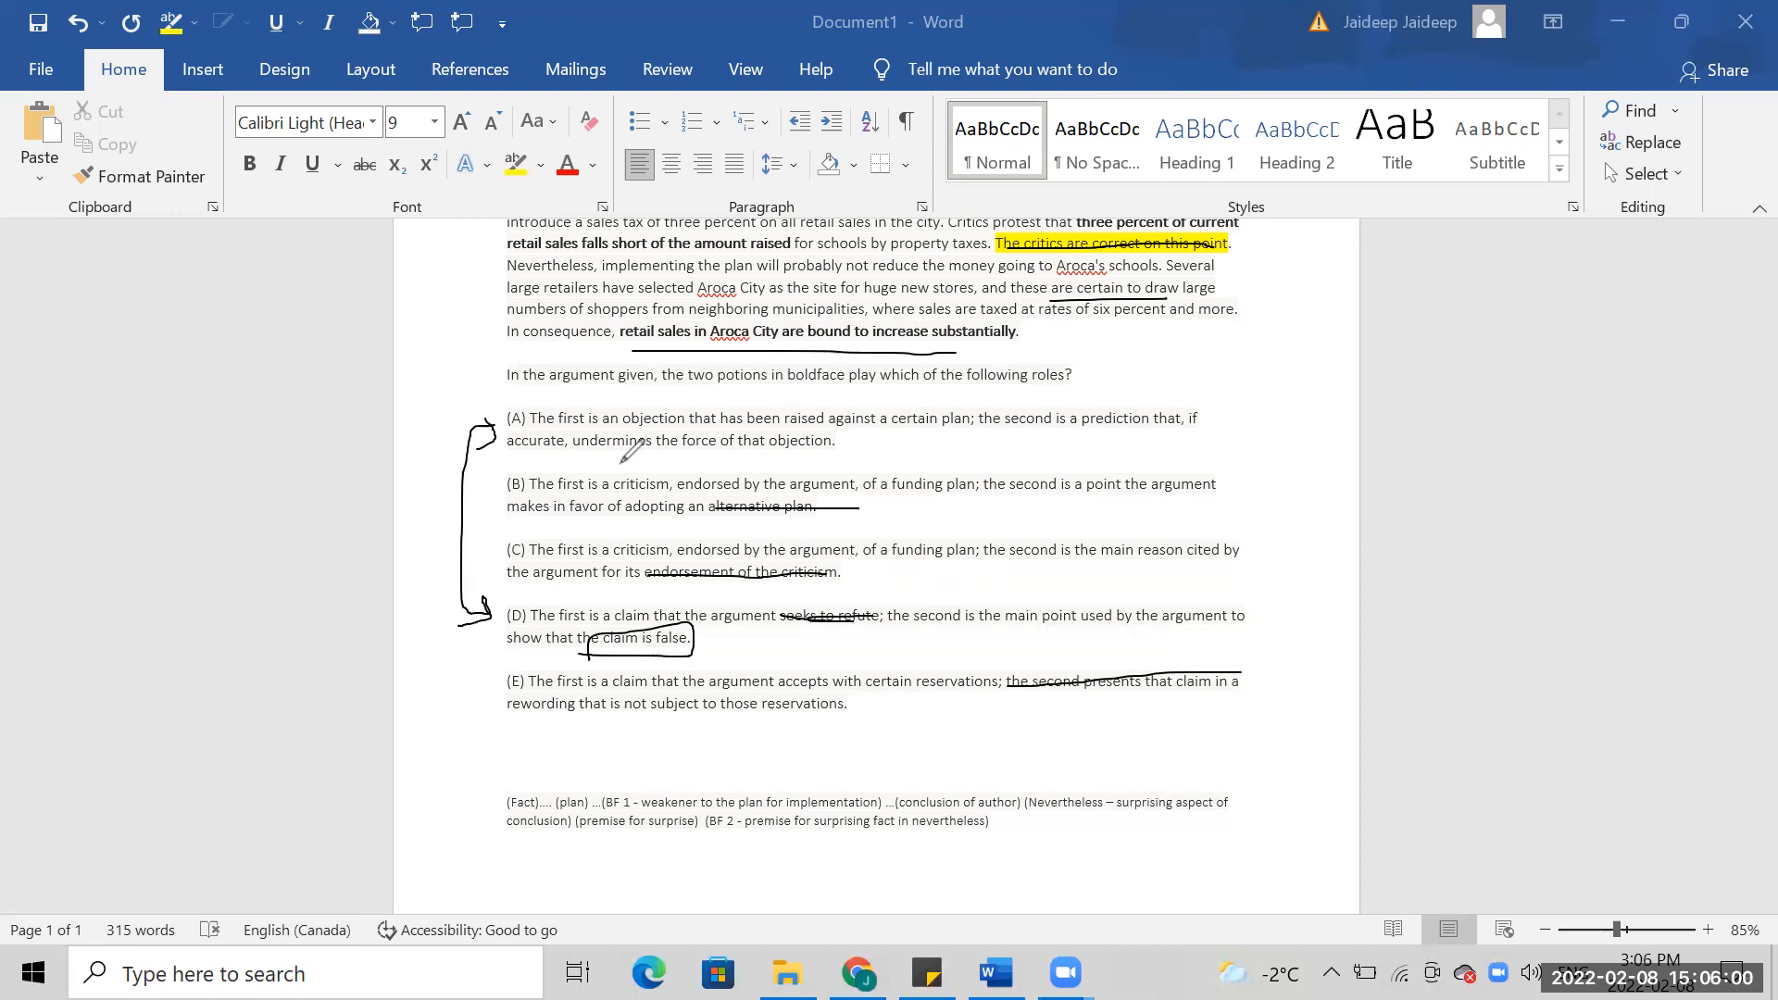
pyautogui.moveTo(1145, 267)
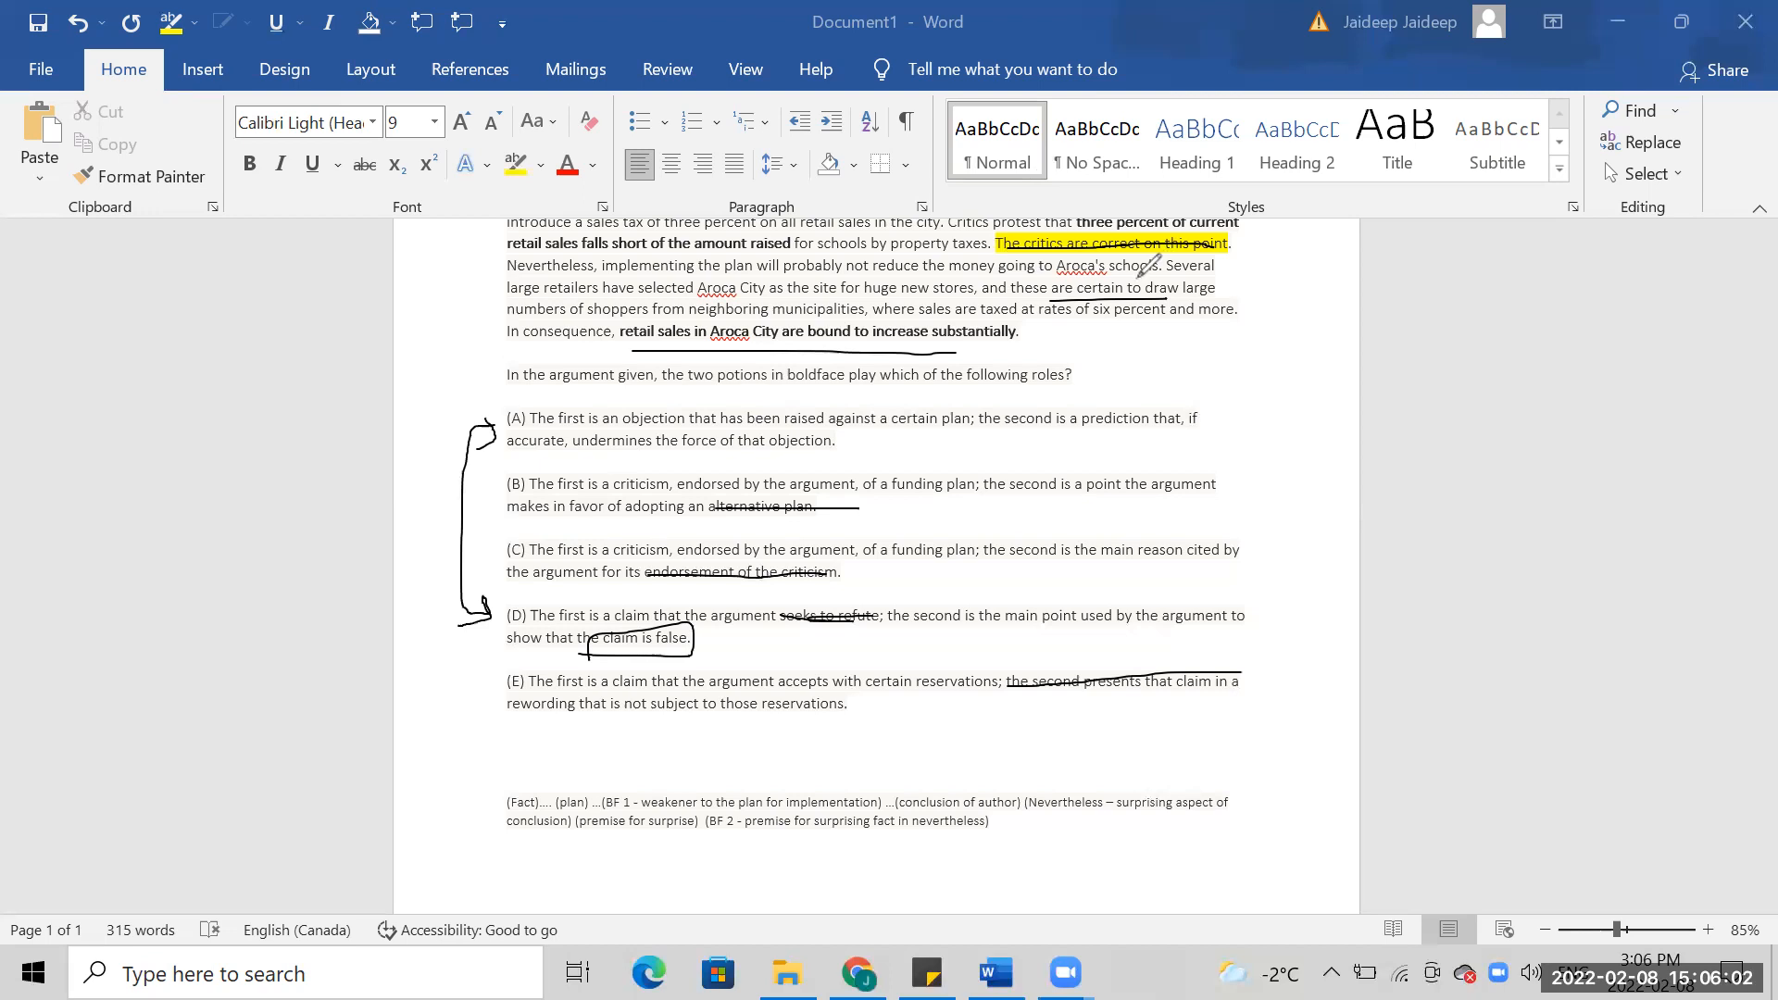
pyautogui.moveTo(1356, 622)
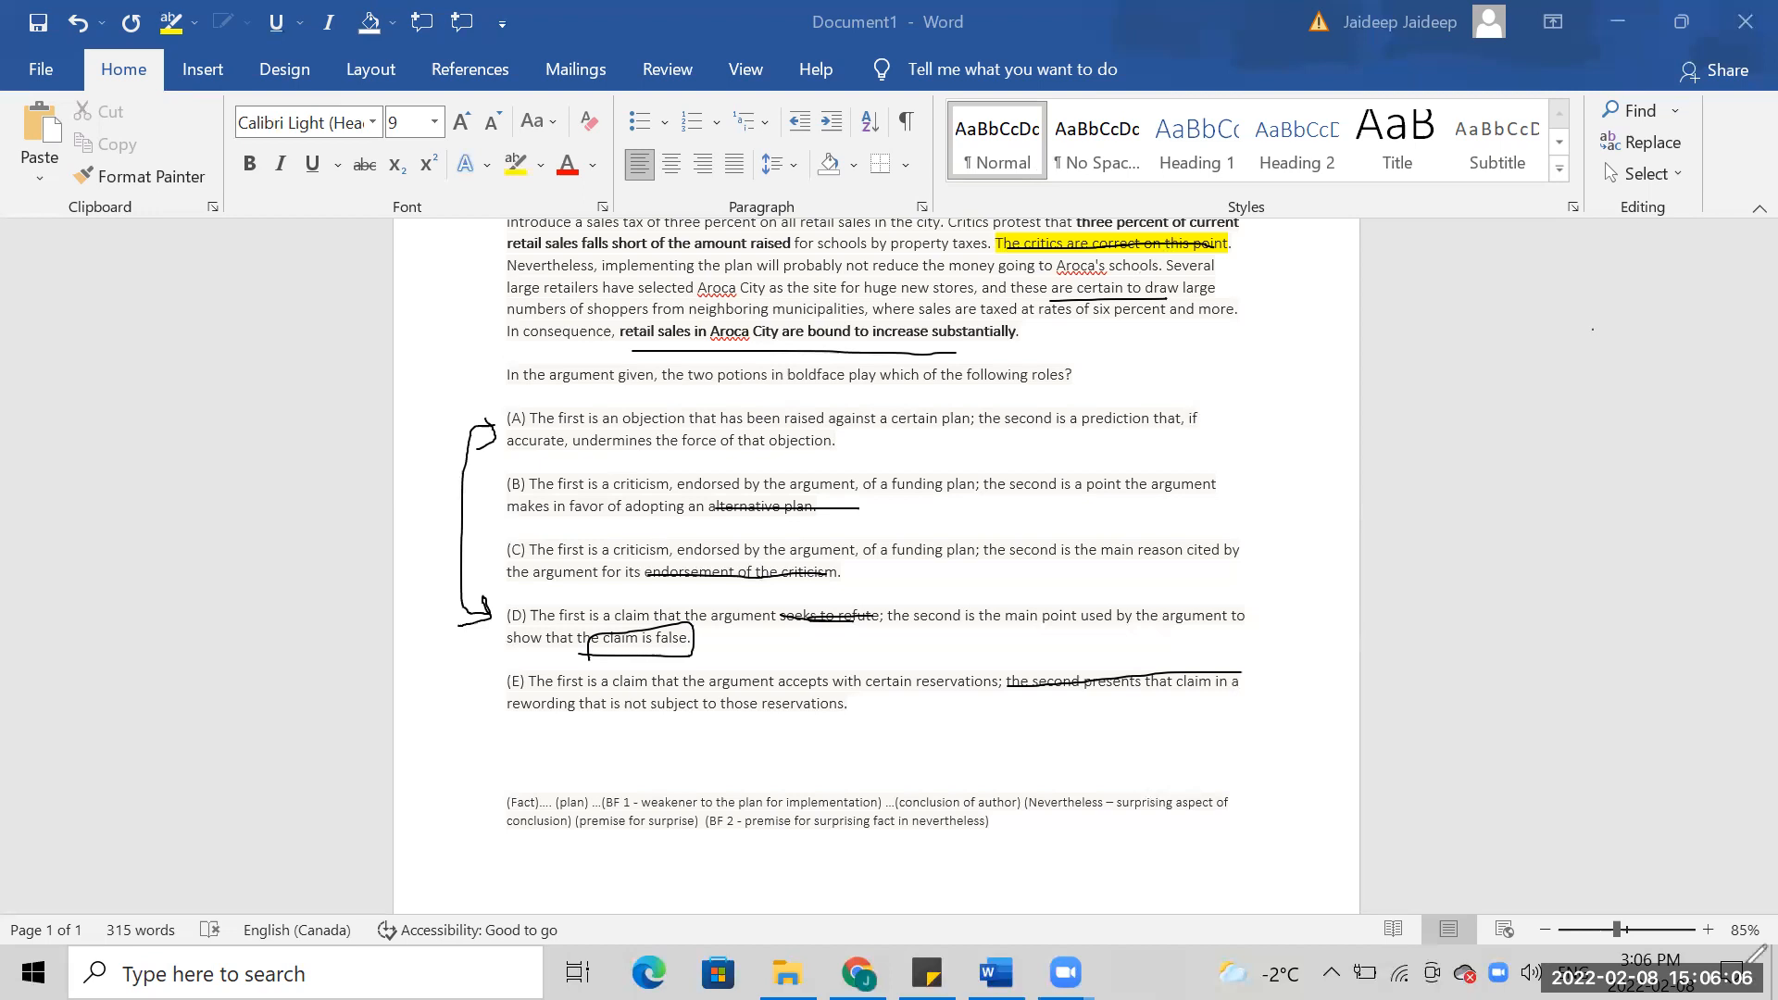
pyautogui.click(856, 972)
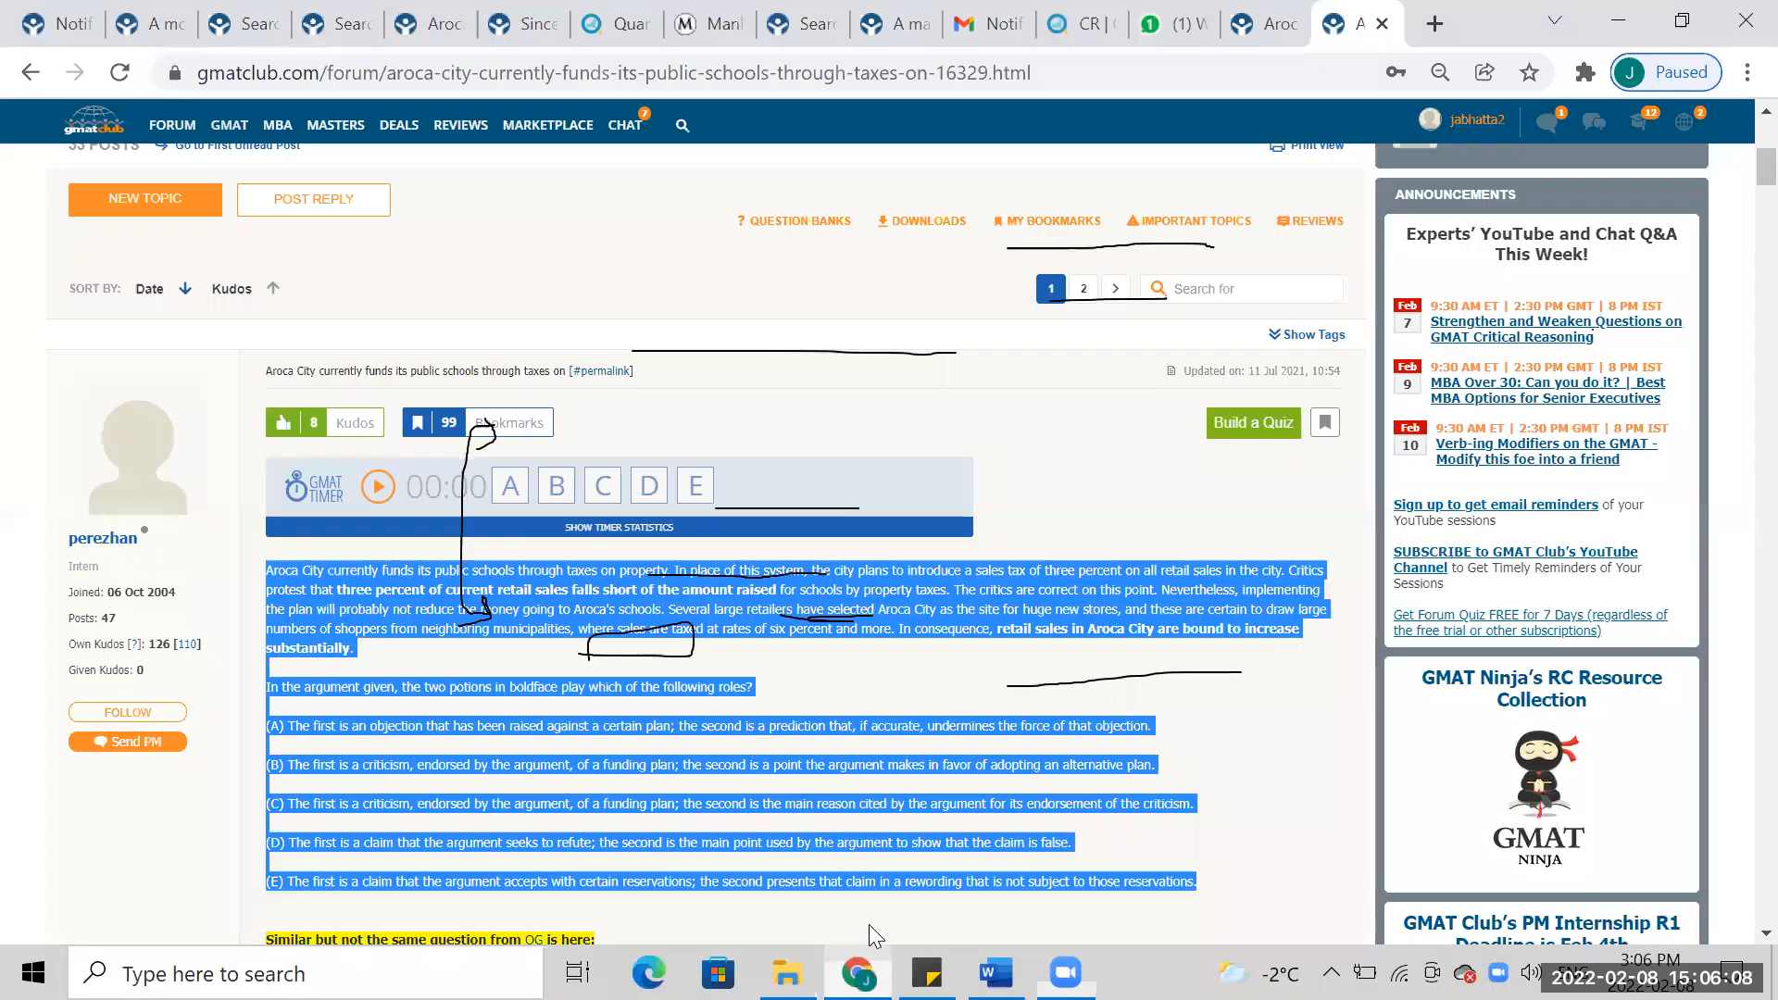
pyautogui.click(634, 531)
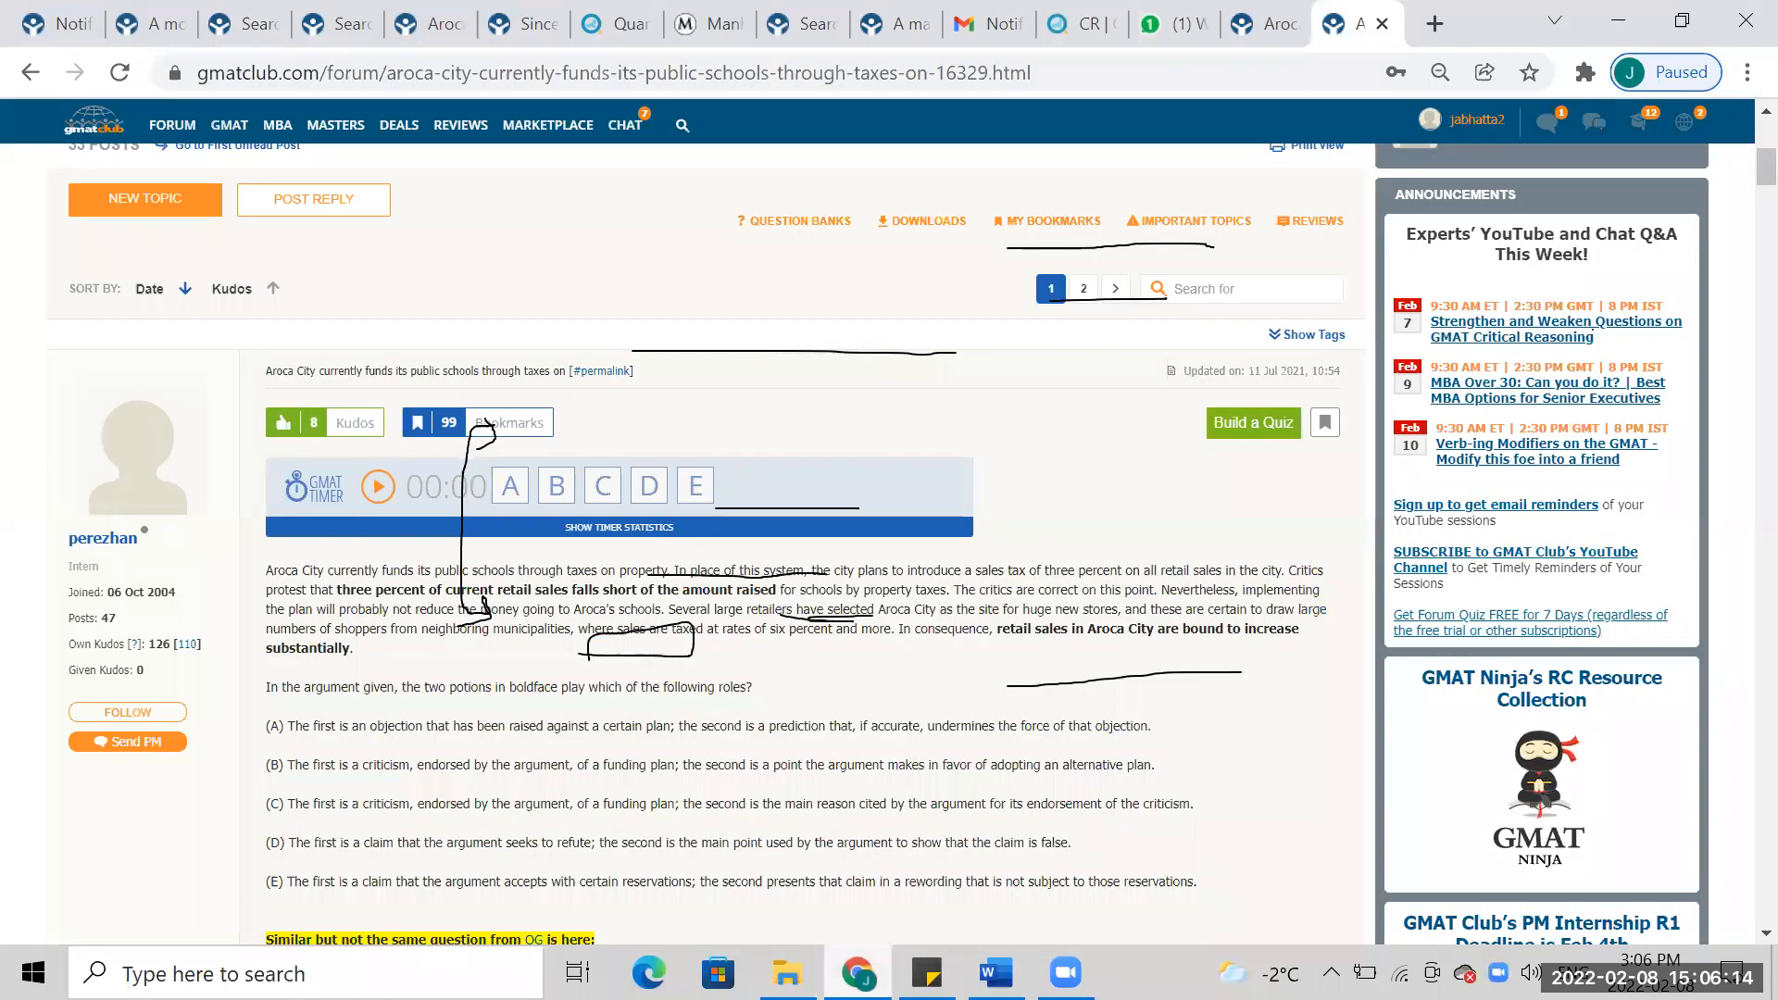
pyautogui.click(1304, 334)
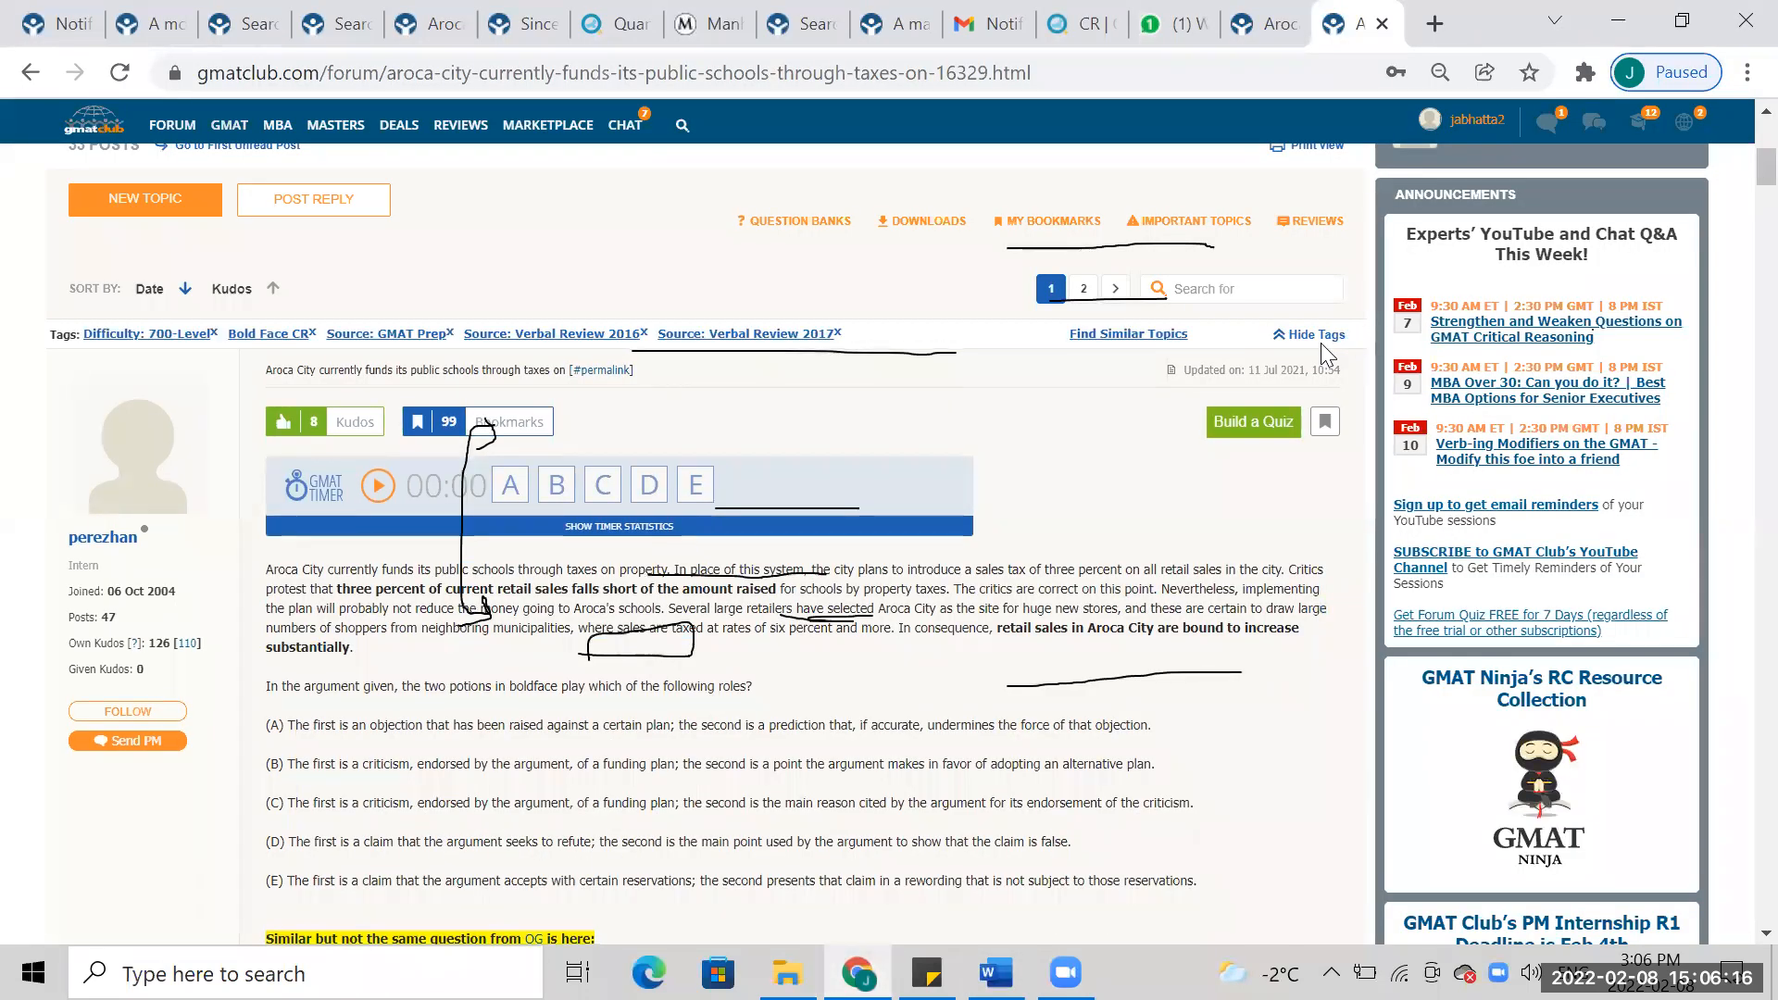
pyautogui.click(1316, 333)
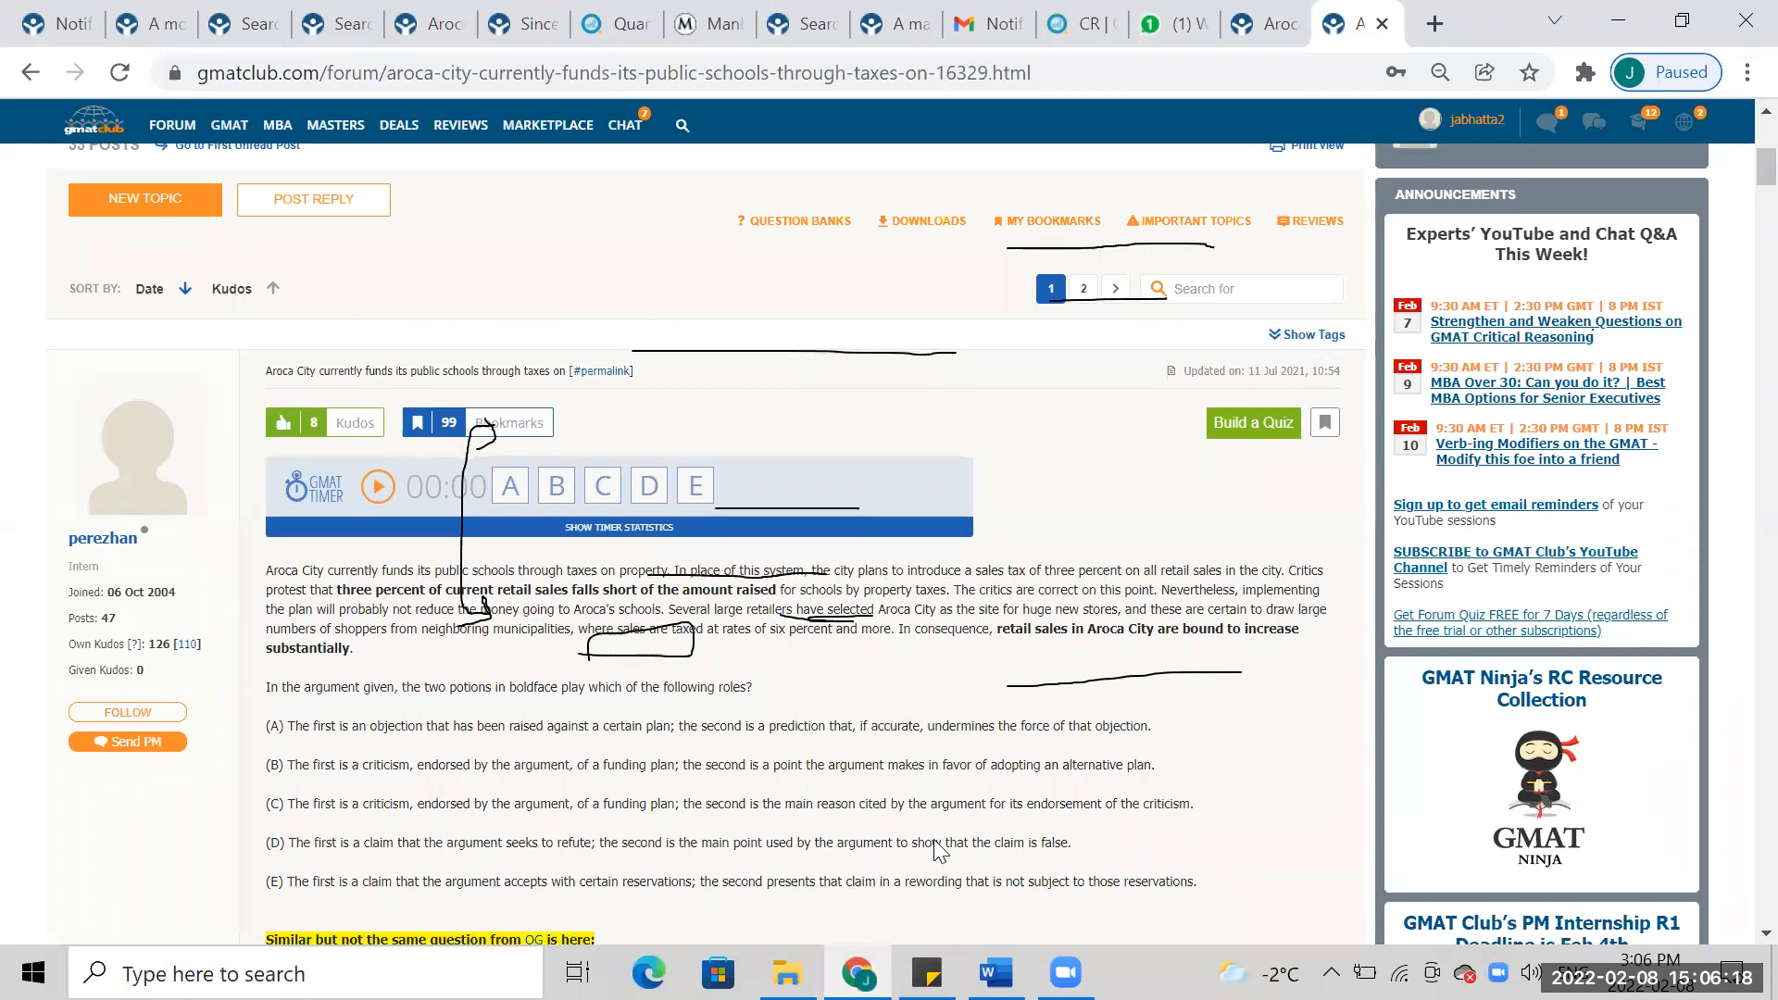
pyautogui.click(993, 973)
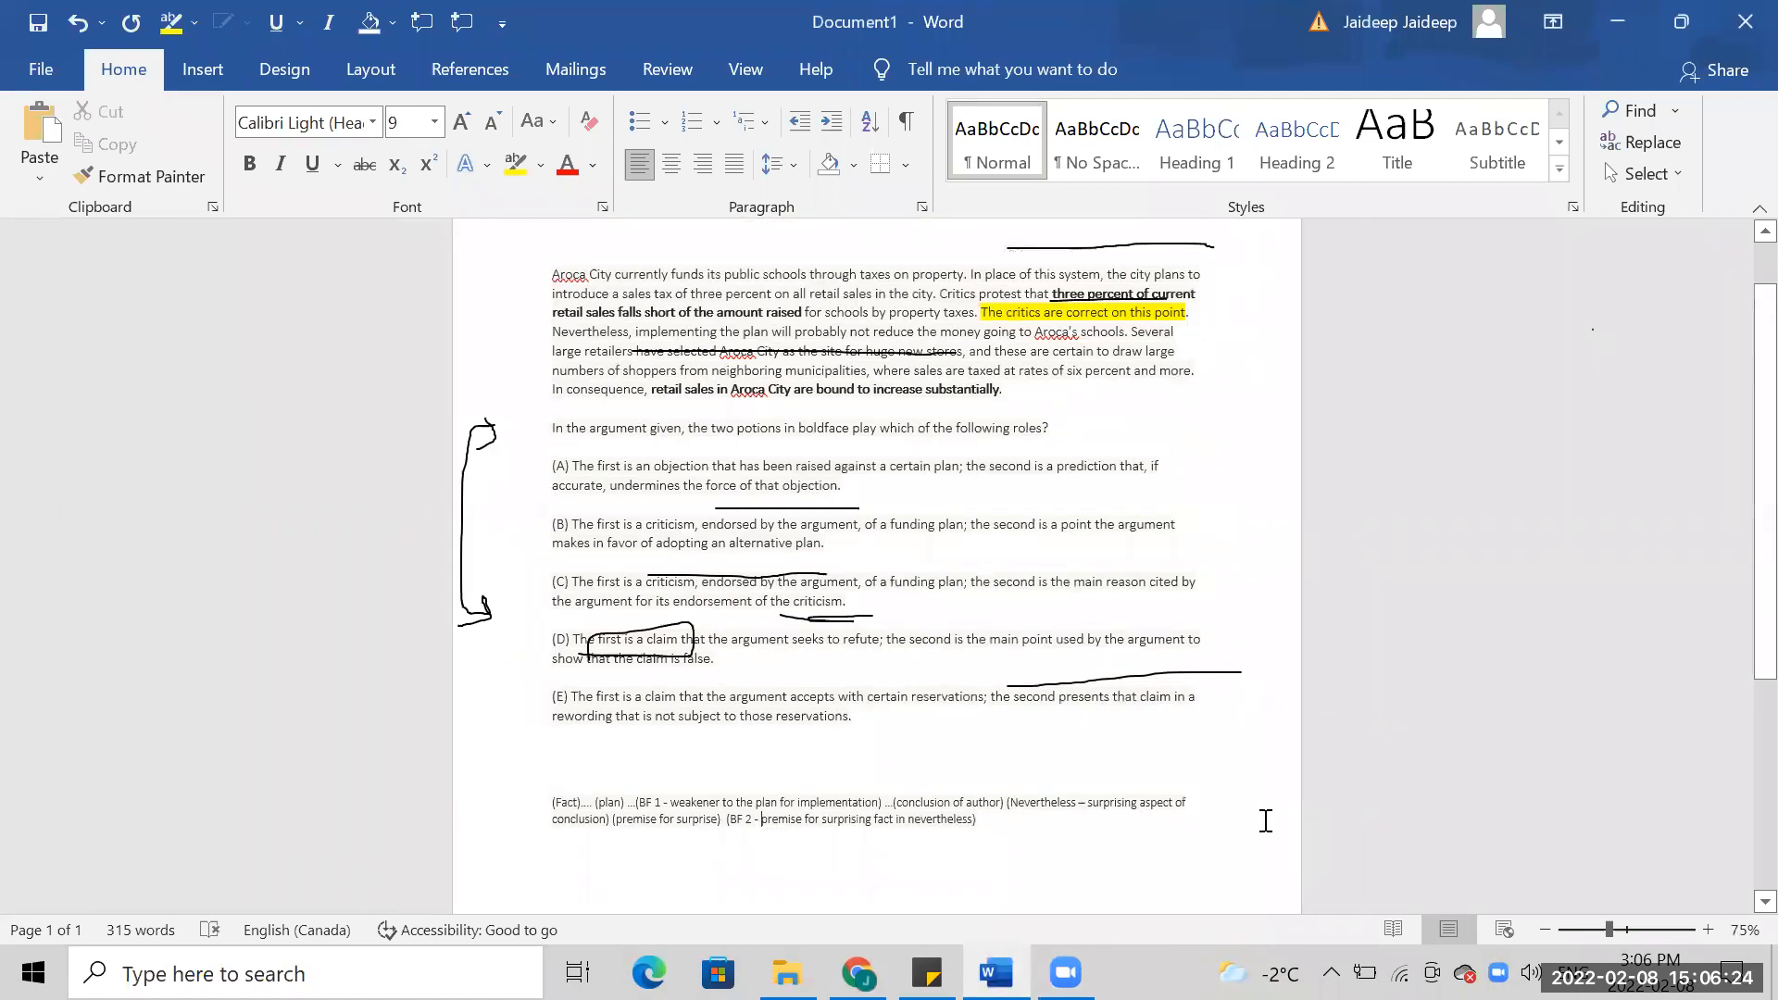
pyautogui.scroll(3)
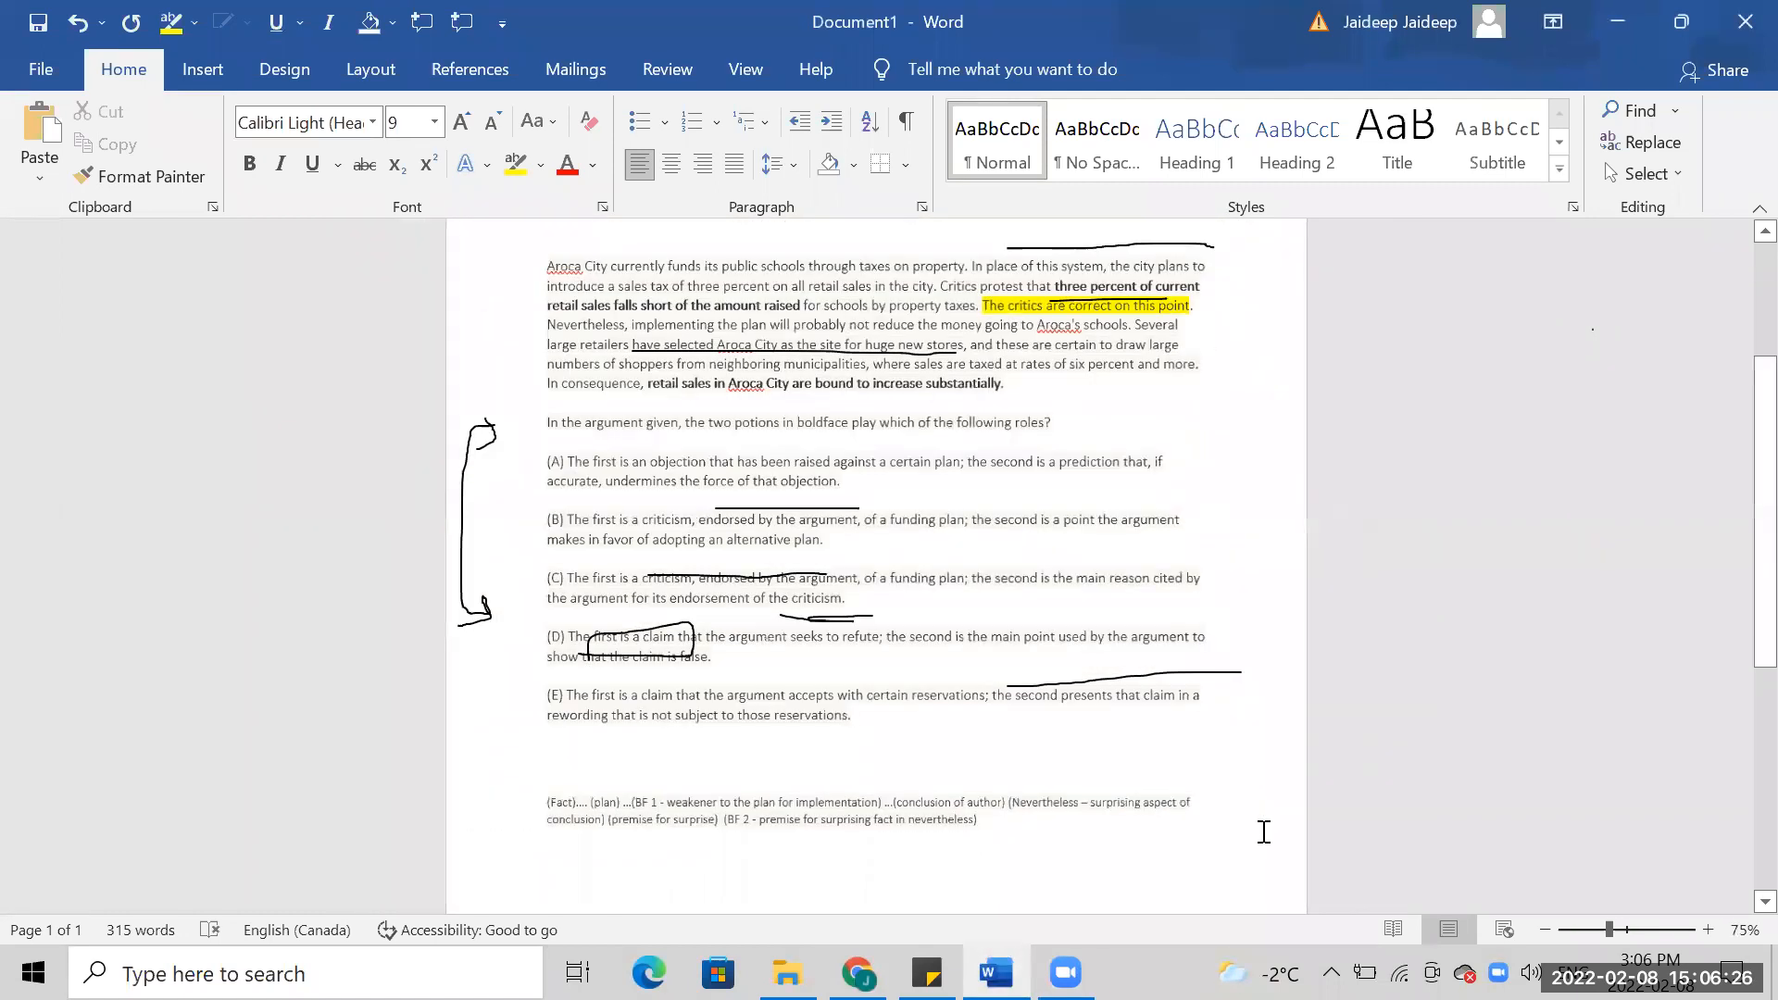